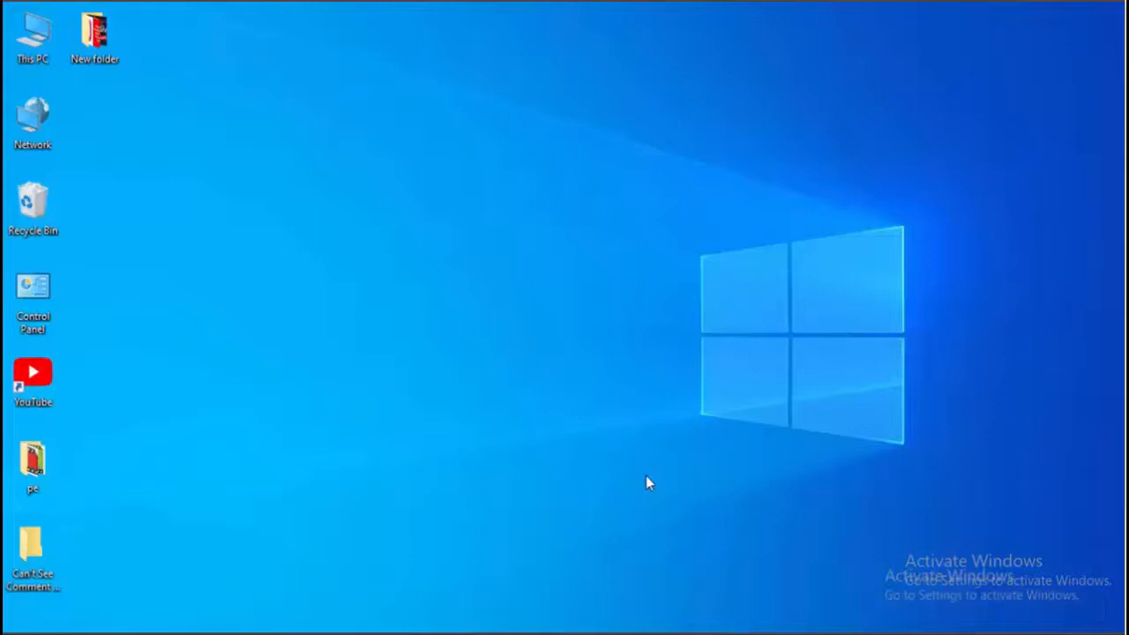
pyautogui.moveTo(860, 577)
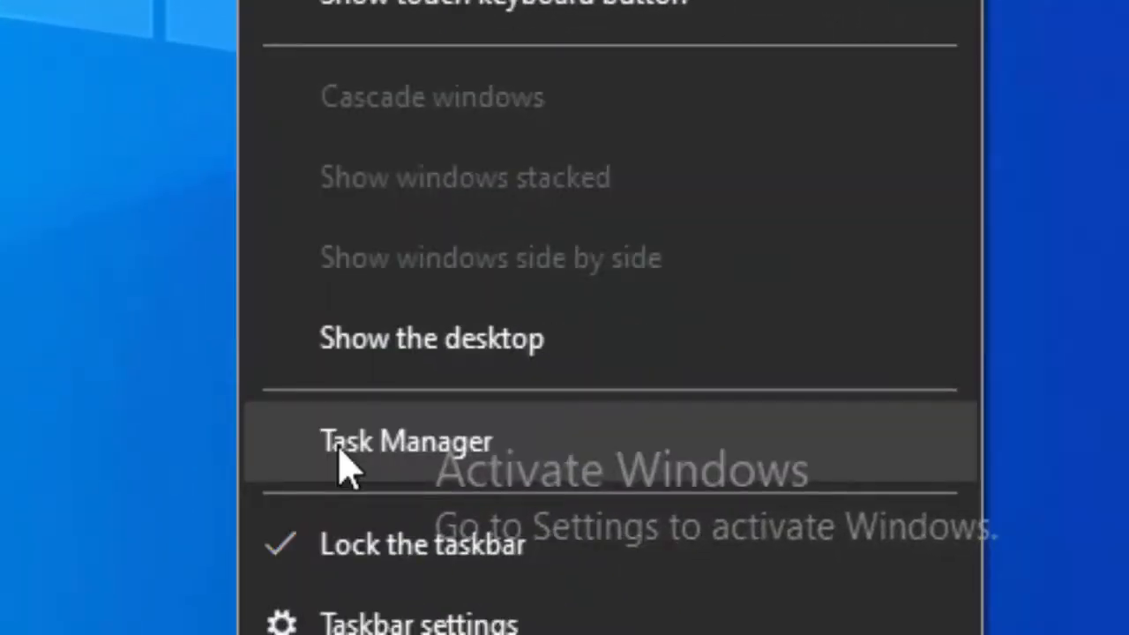
# - Find Windows Explorer among Task Manager's background processes and restart it to restore the desktop
pyautogui.click(392, 441)
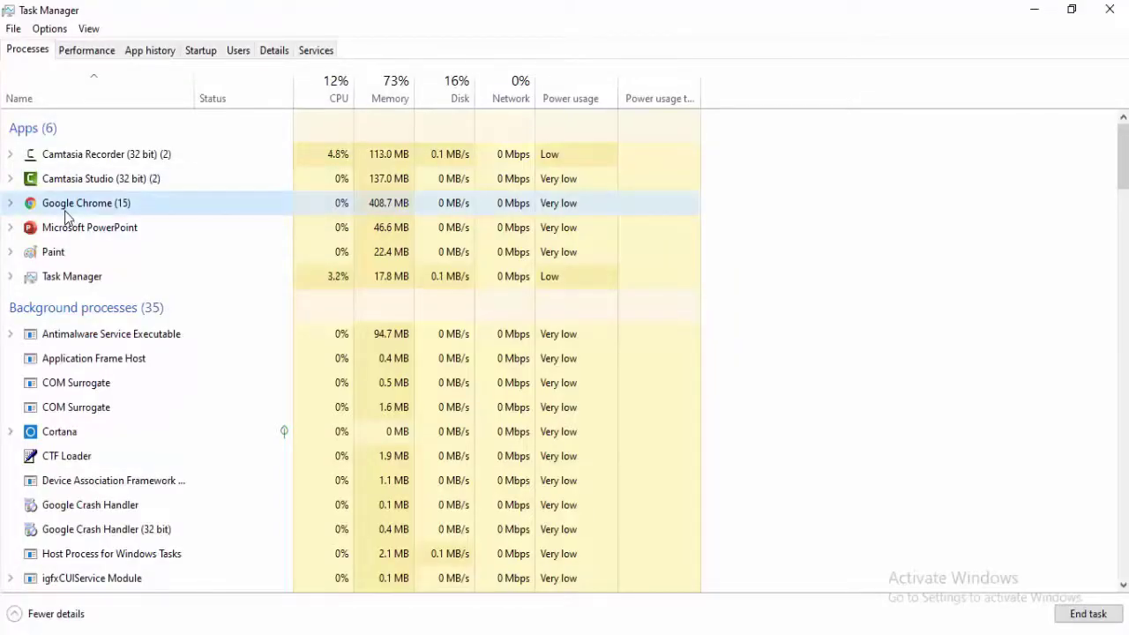
pyautogui.scroll(-3)
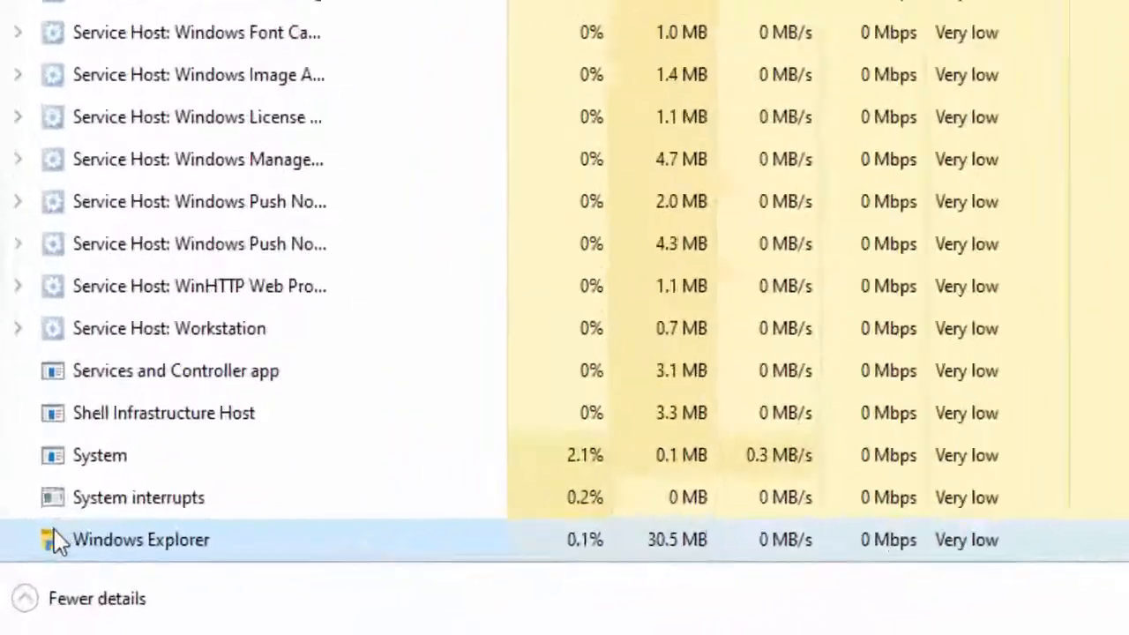
pyautogui.rightClick(141, 538)
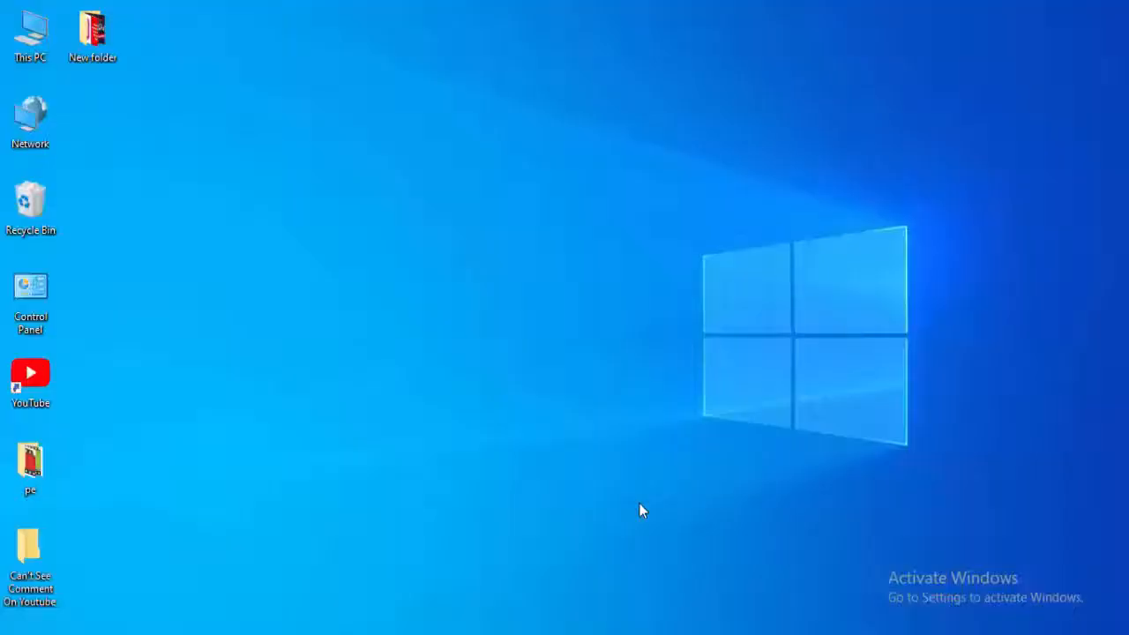
# - Search the Start menu for cmd to find Command Prompt
pyautogui.click(8, 628)
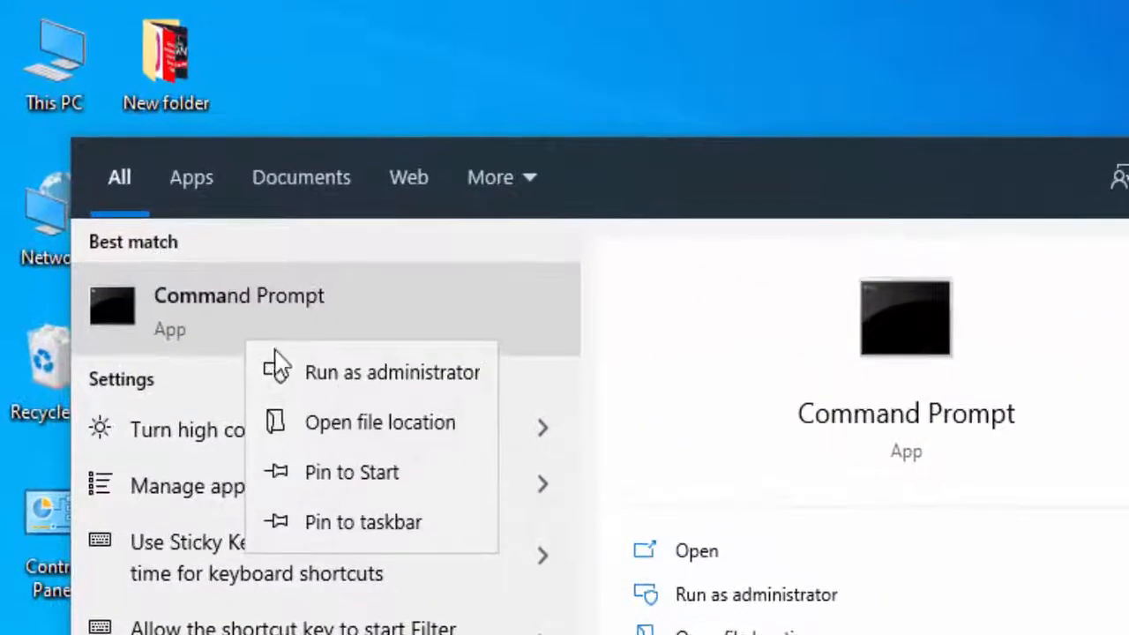
pyautogui.moveTo(397, 405)
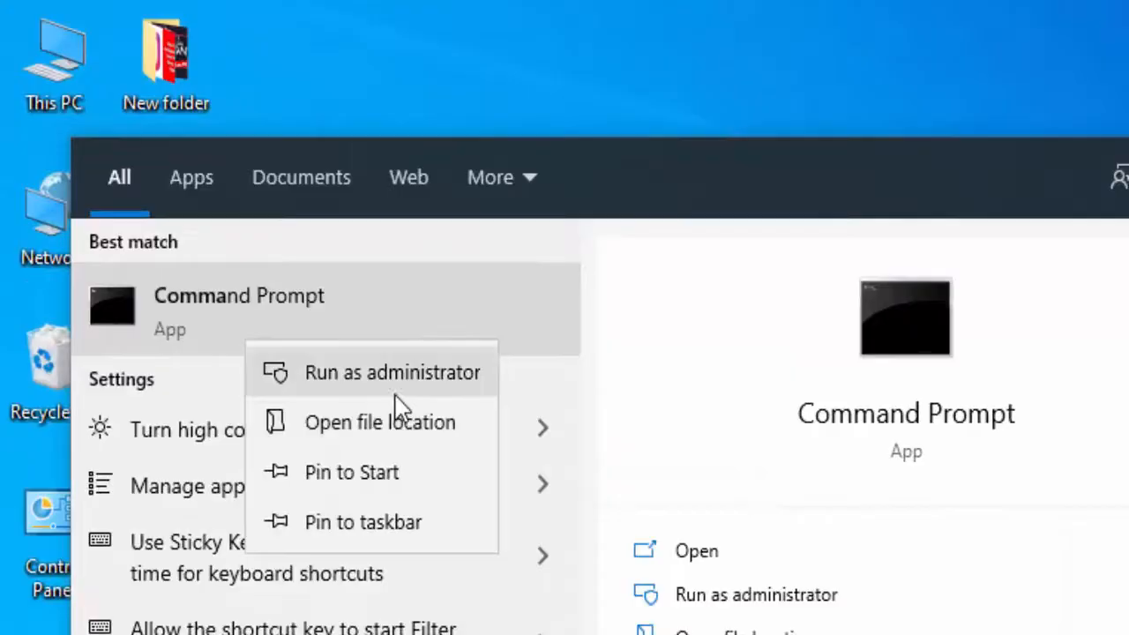
# - Open Command Prompt as administrator and run ipconfig /release
pyautogui.click(392, 372)
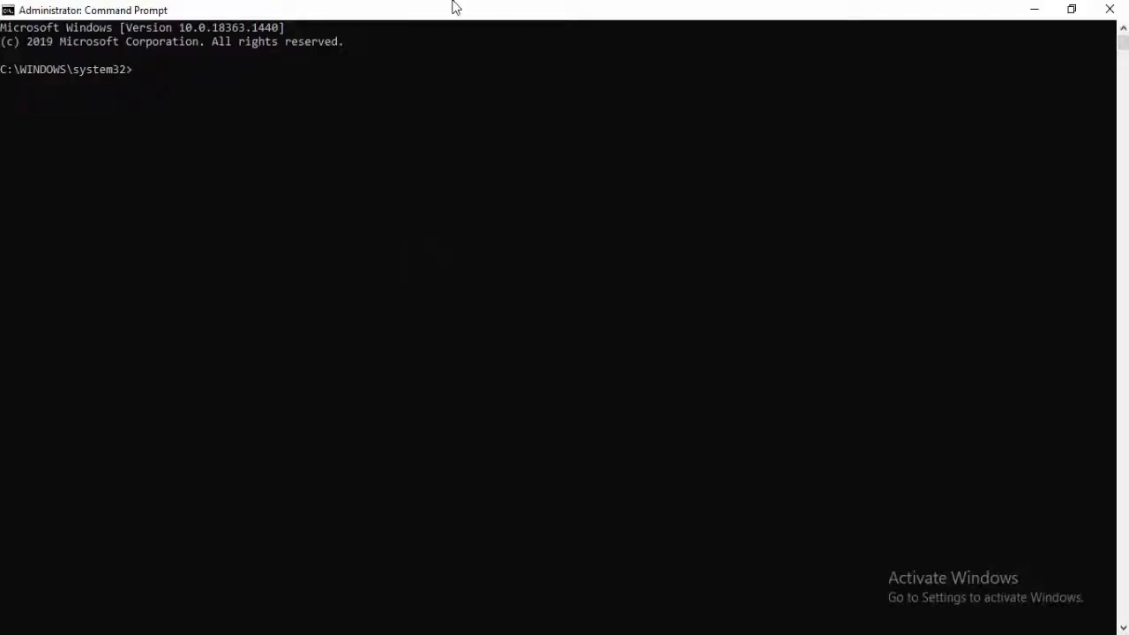
pyautogui.write('ipconfig /releas')
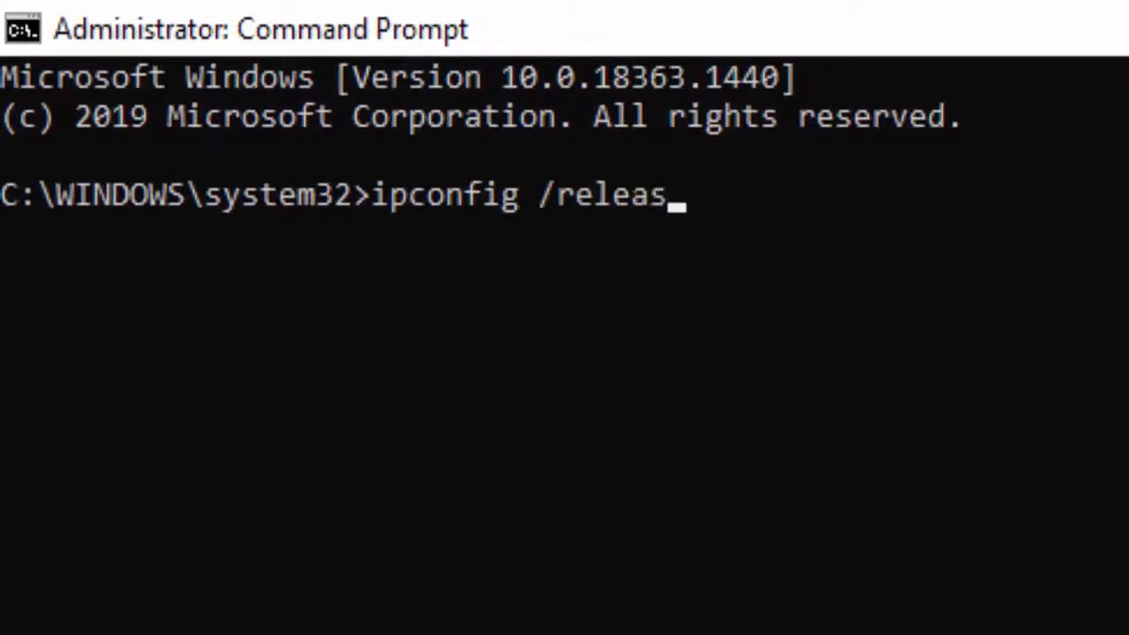
pyautogui.press('Enter')
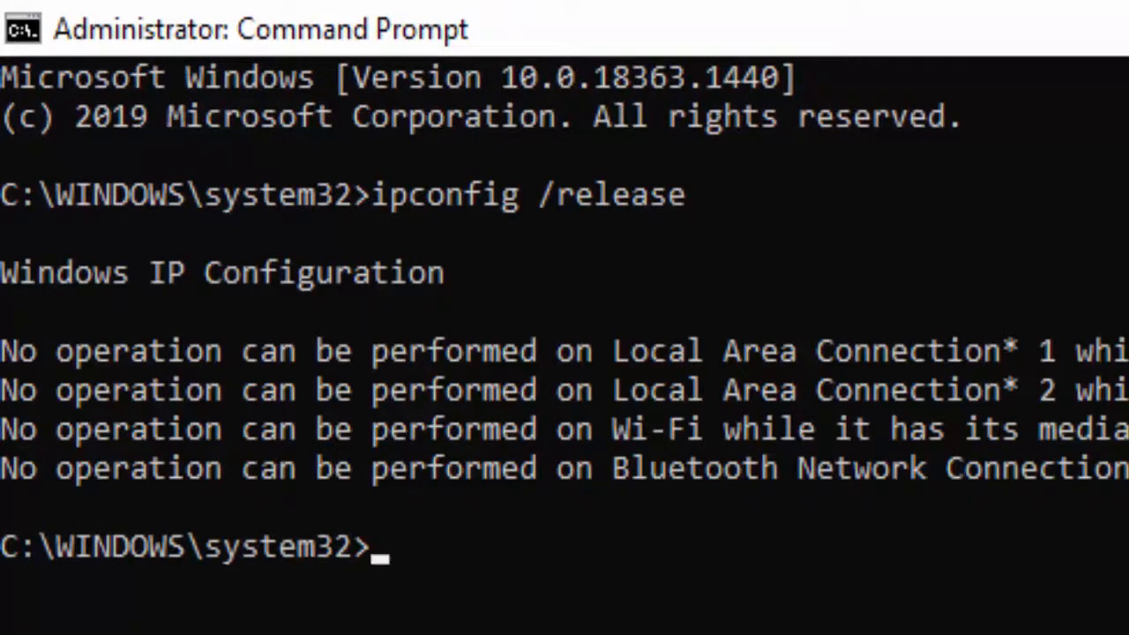
# - Flush the DNS resolver cache with ipconfig /flushdns, then enter ipconfig /renew
pyautogui.write('ipconfig')
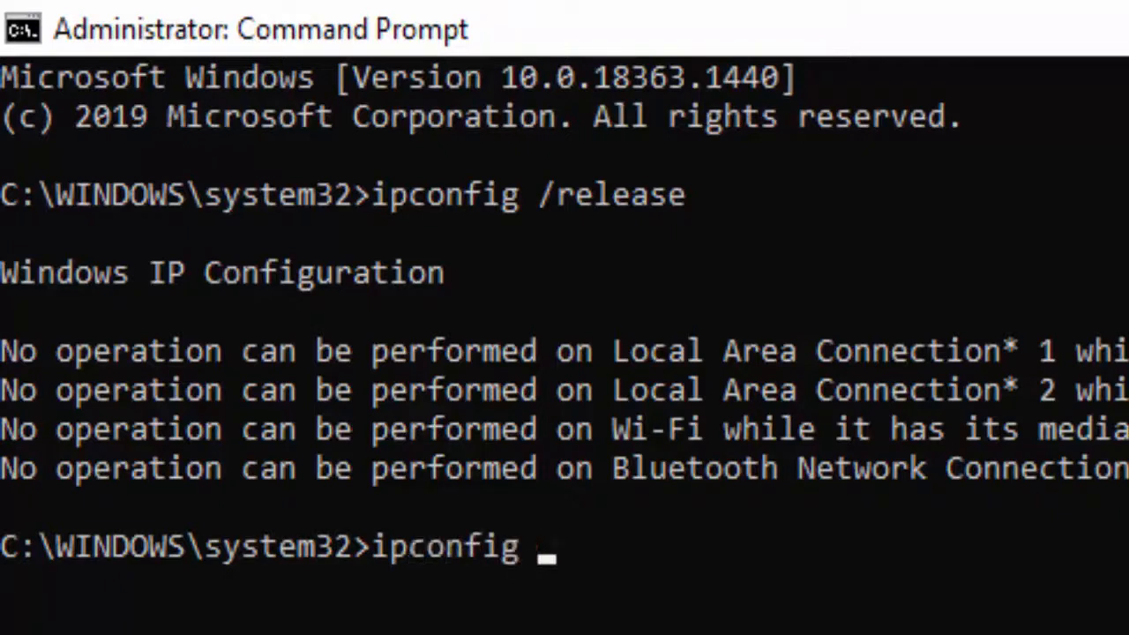
pyautogui.write('/flush')
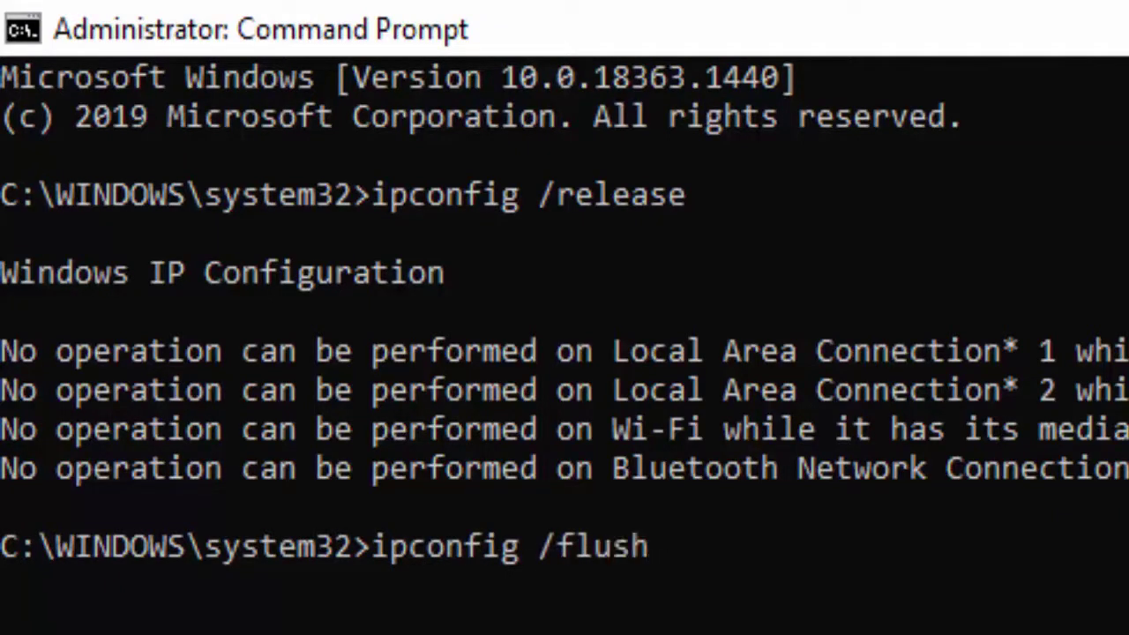
pyautogui.write('dns')
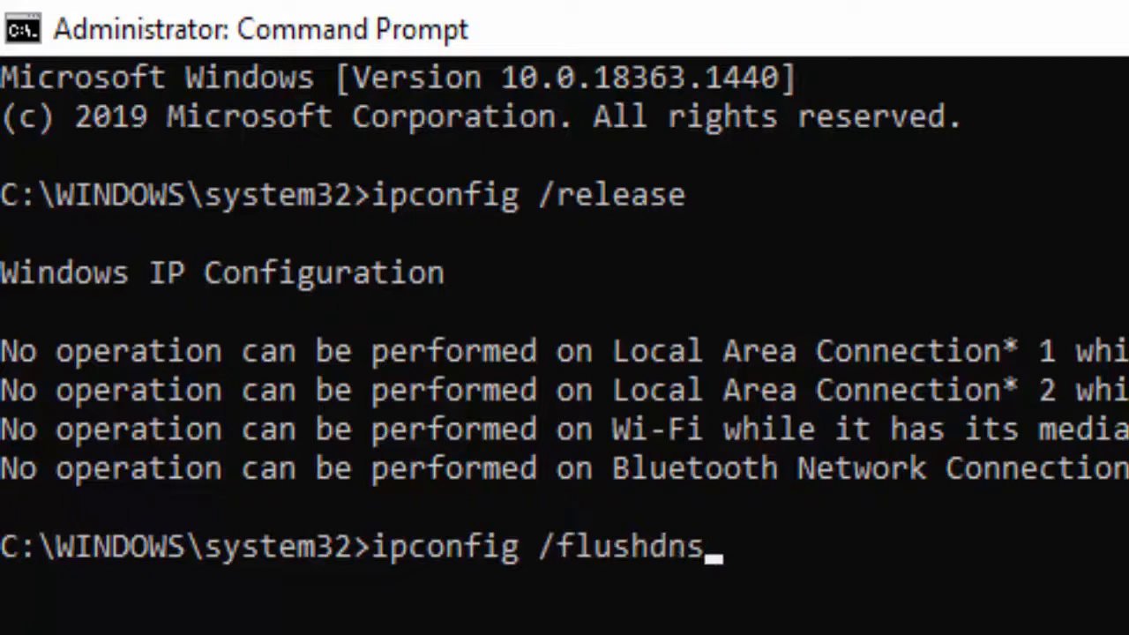
pyautogui.press('Enter')
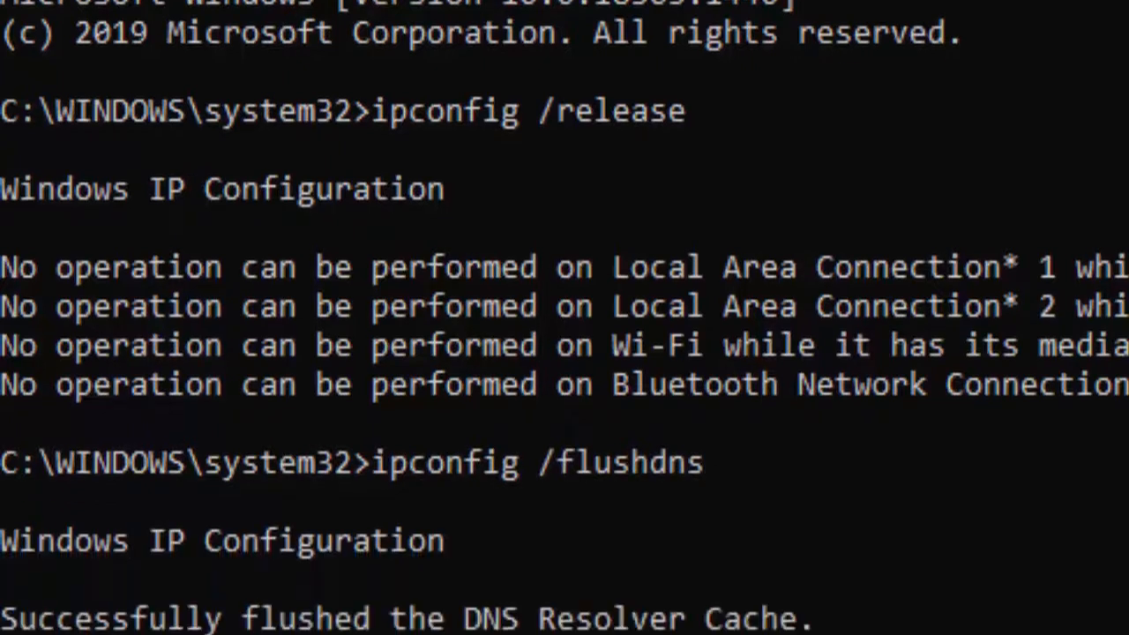
pyautogui.scroll(-3)
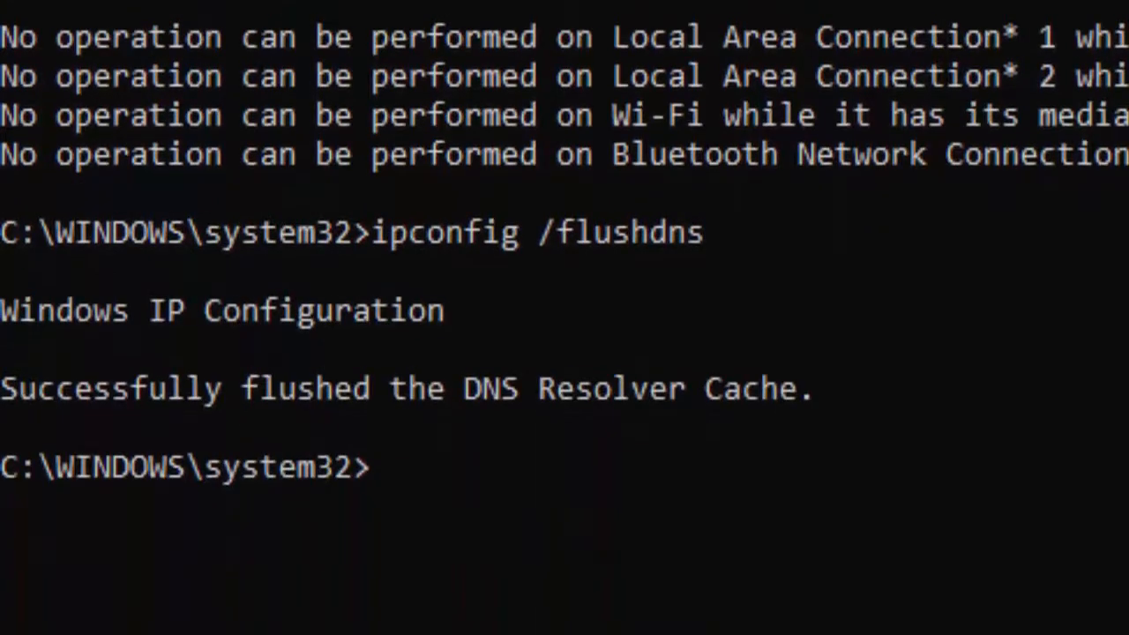
pyautogui.write('ipconfig')
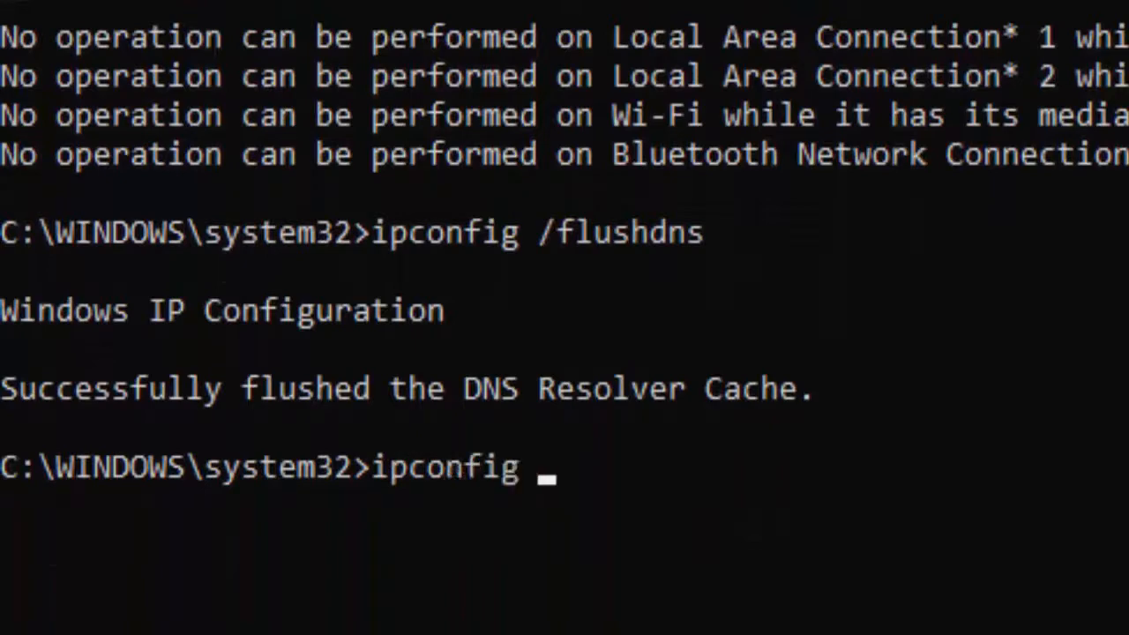
pyautogui.write('/renew')
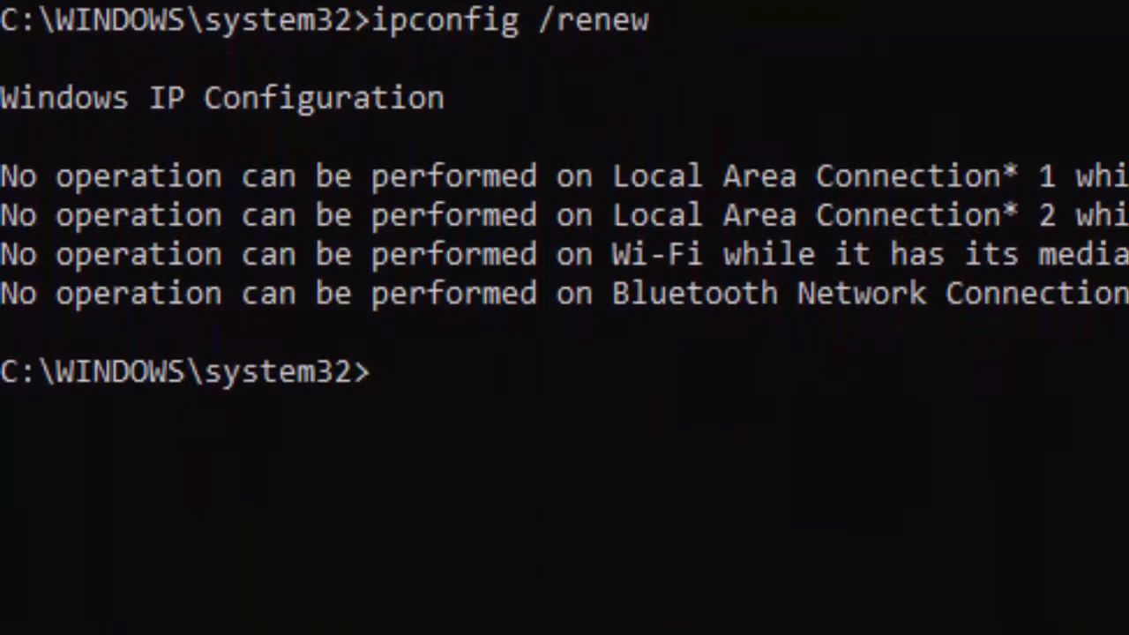
# - Reset the TCP/IP settings with netsh int ip reset
pyautogui.write('netsh')
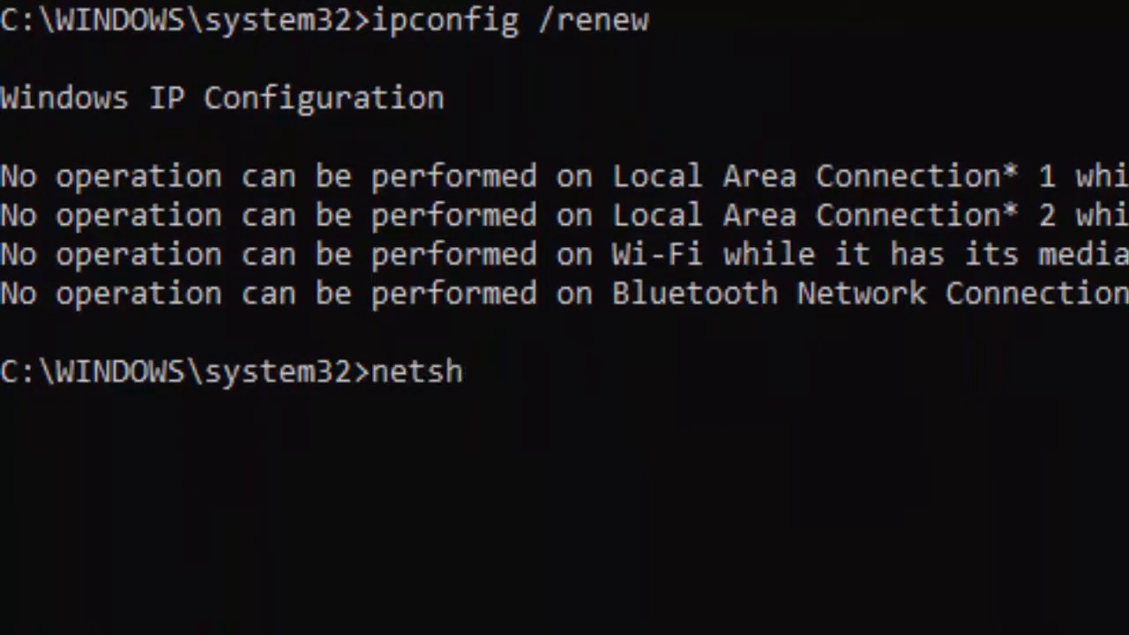
pyautogui.write('in')
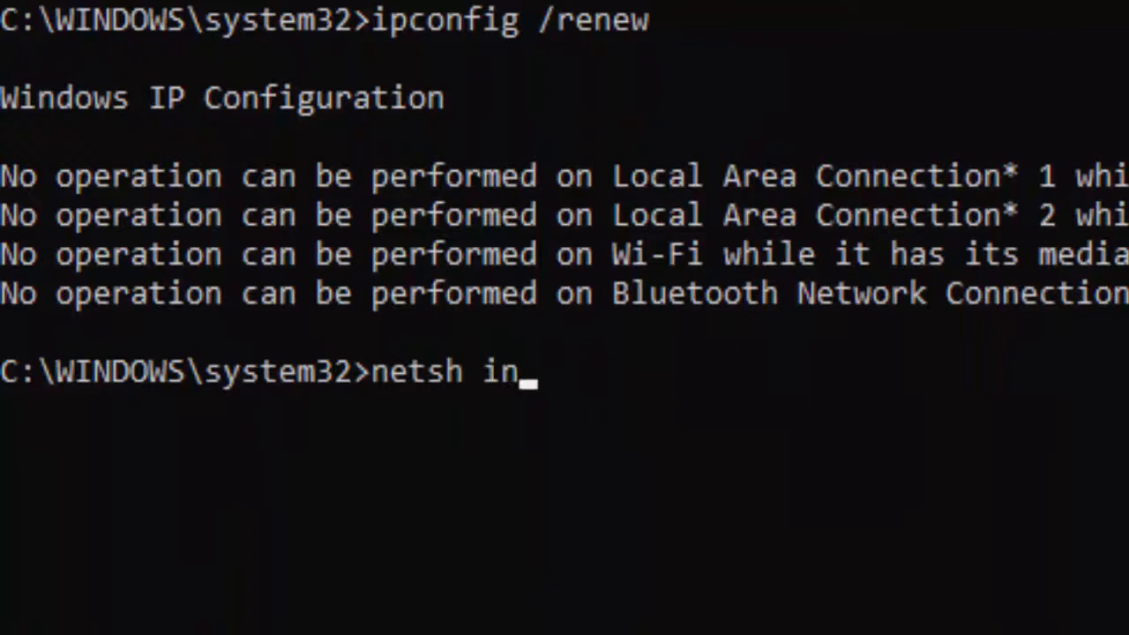
pyautogui.write('t ip')
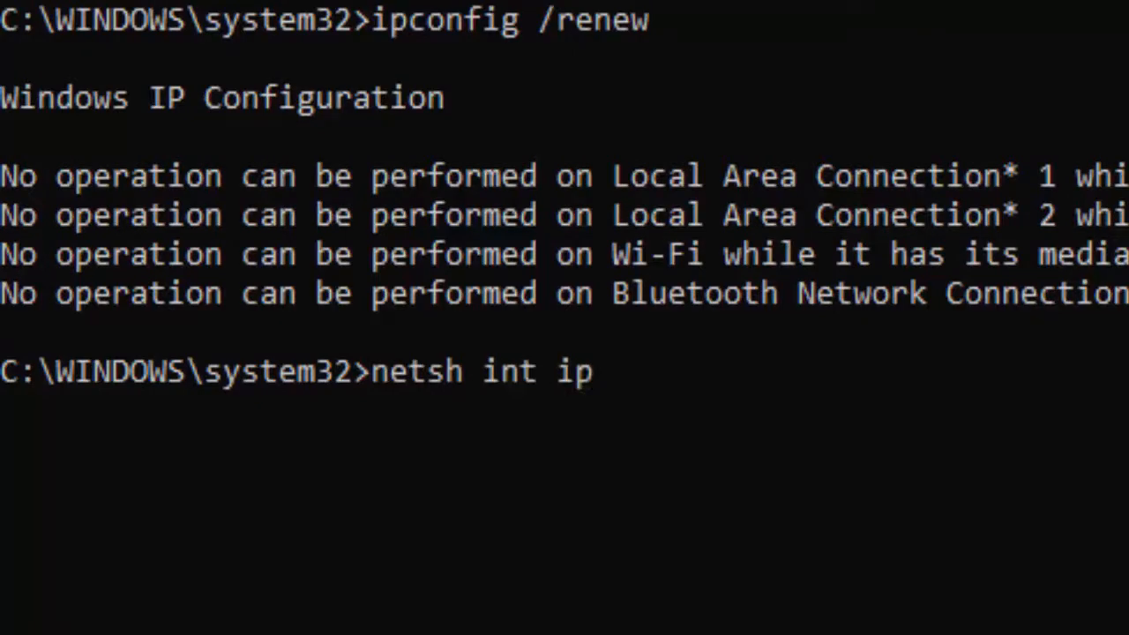
pyautogui.write('reset')
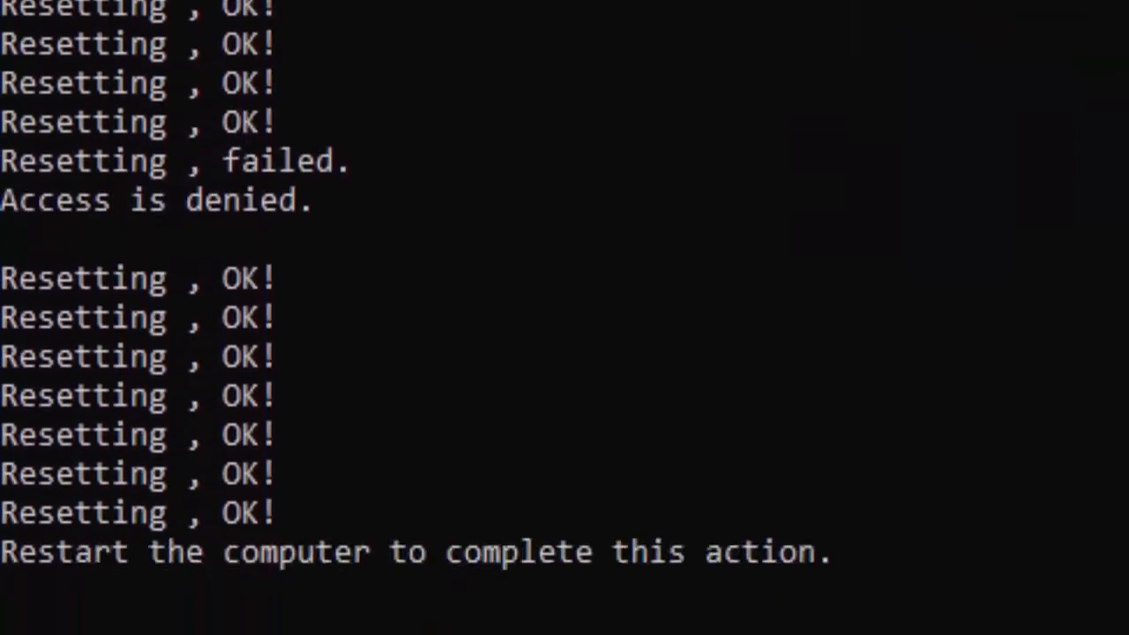
# - Reset the Winsock catalog with netsh winsock reset
pyautogui.write('netsh')
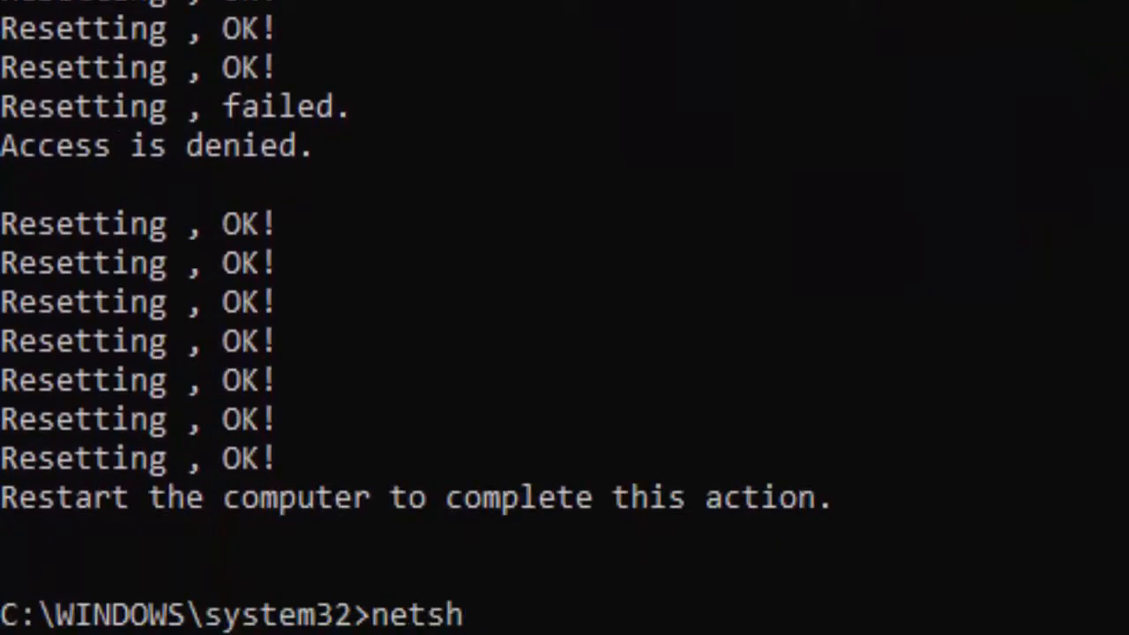
pyautogui.write('winsock')
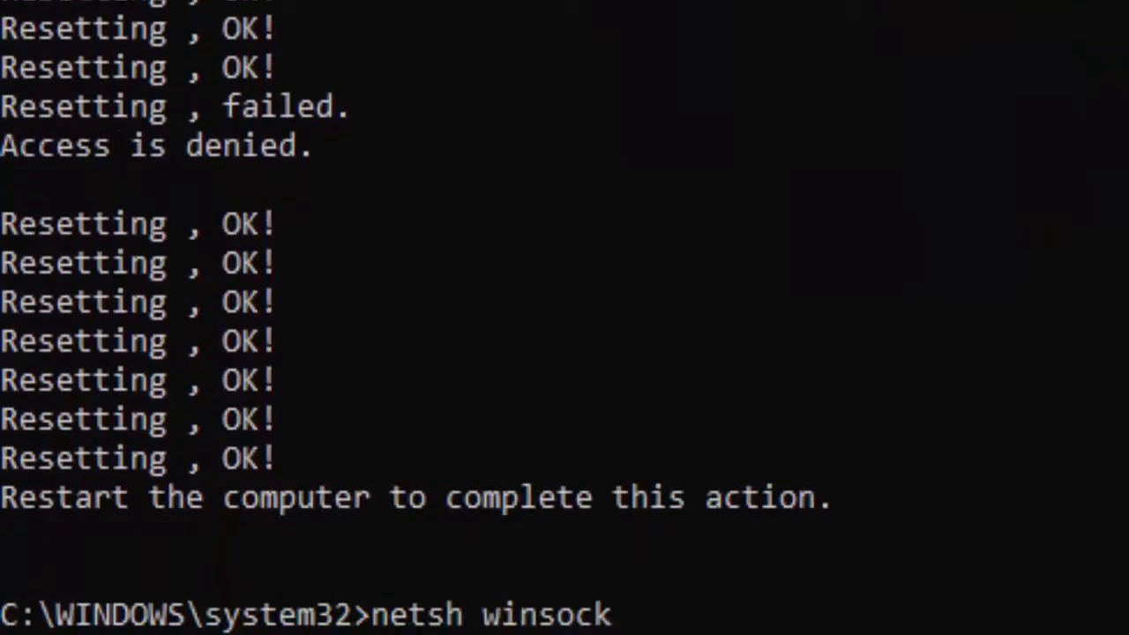
pyautogui.write('reset')
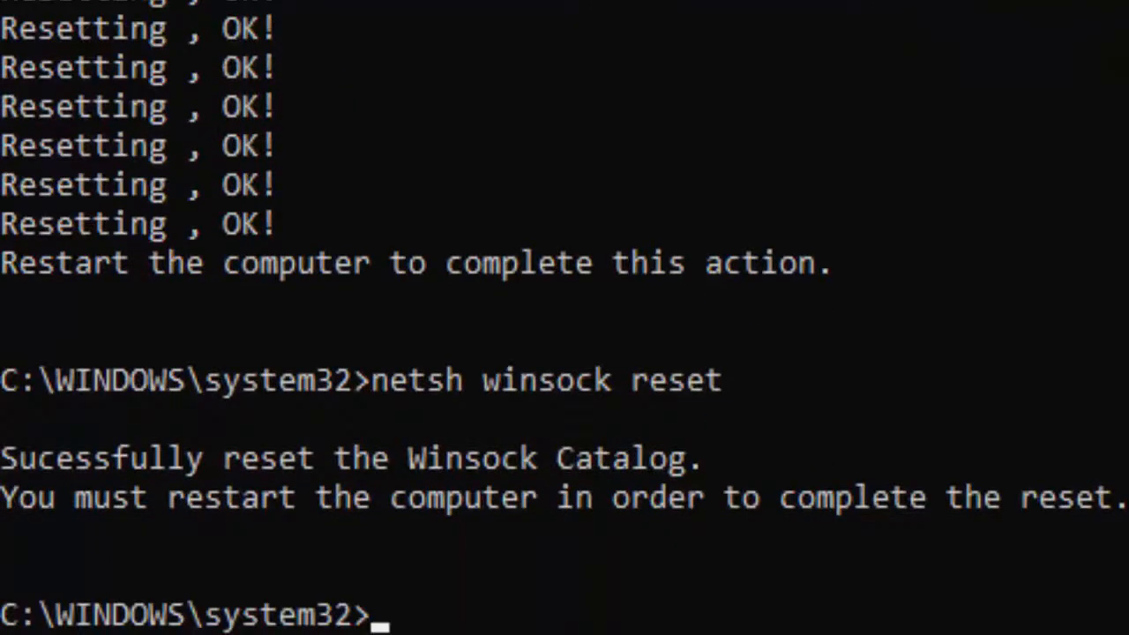
# - Start the System File Checker scan with sfc /scannow
pyautogui.write('sfc s')
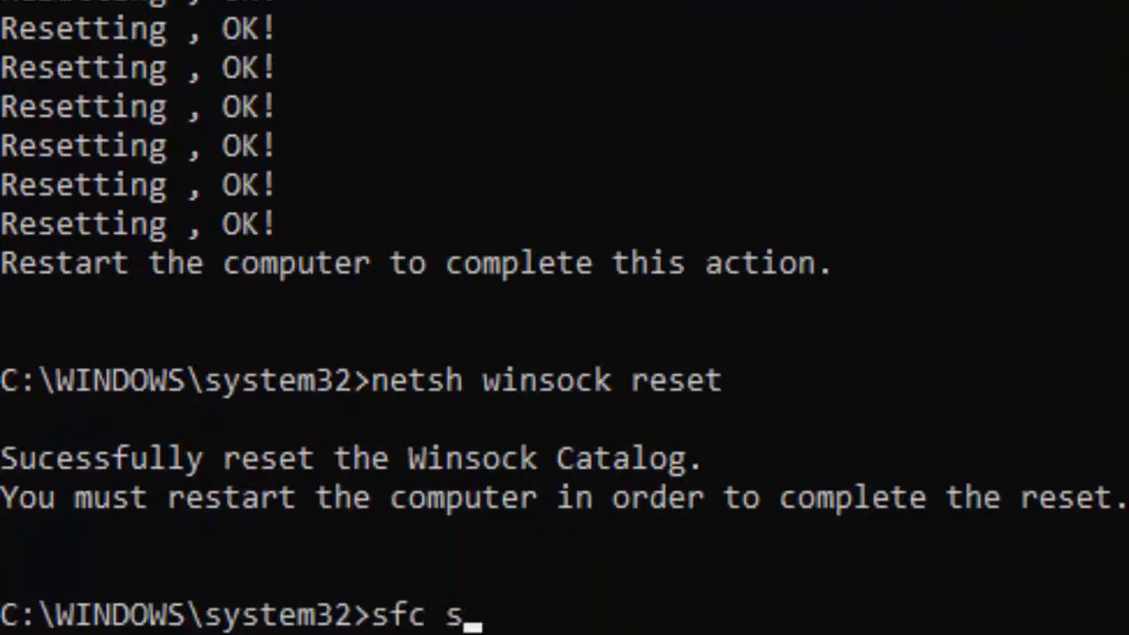
pyautogui.write('/sca')
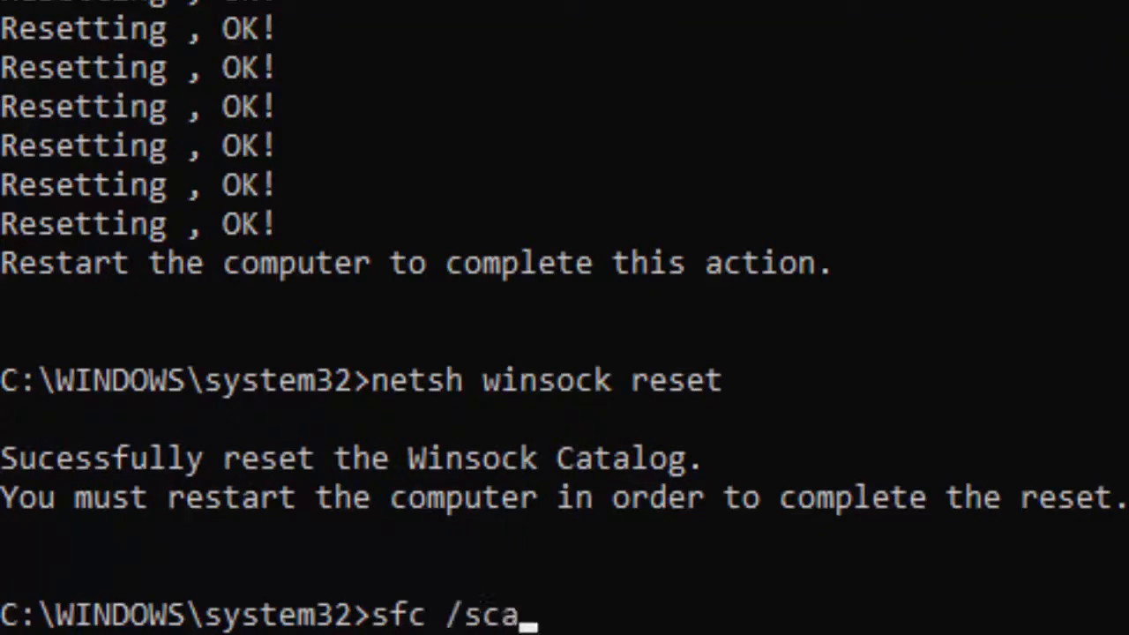
pyautogui.write('nnow')
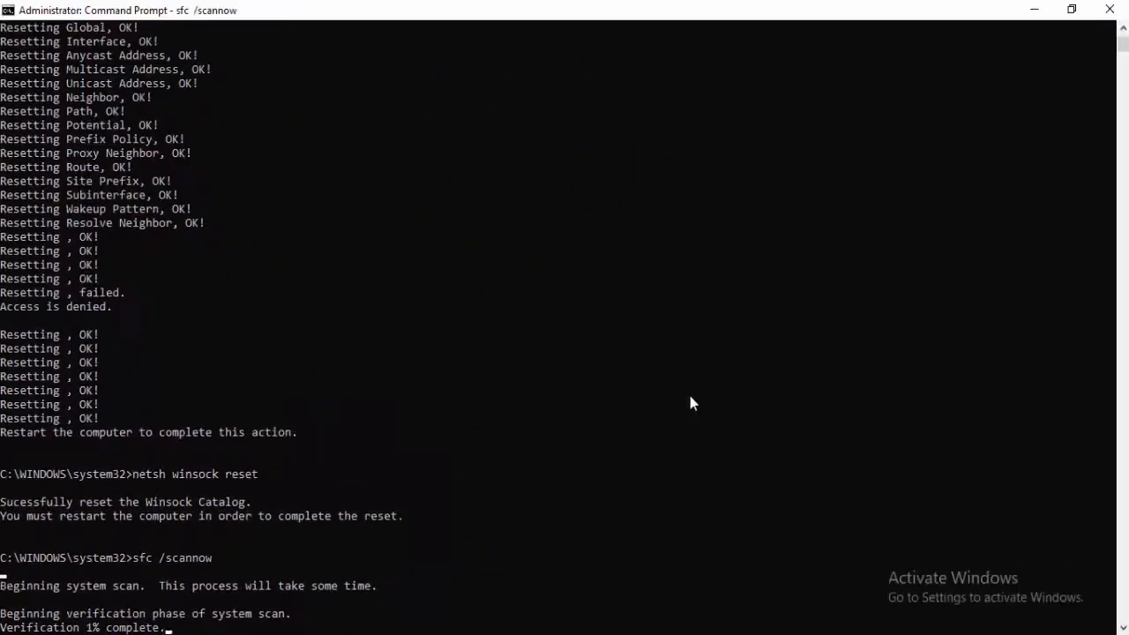
pyautogui.click(1108, 11)
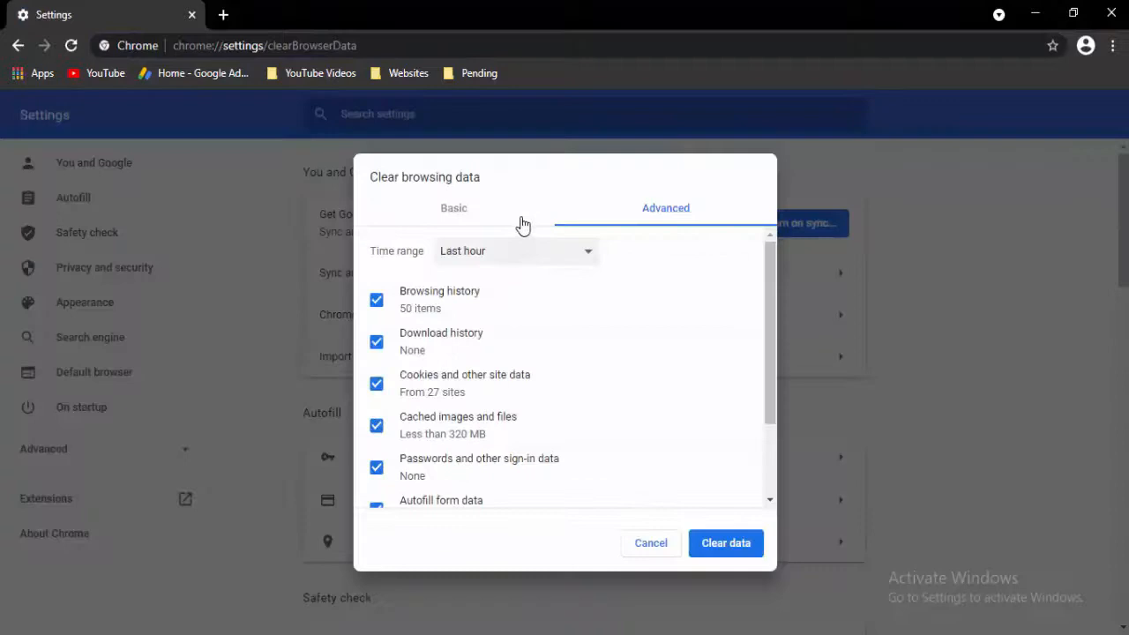
# - Clear the last hour of Chrome history, cookies and cached files from the Basic tab
pyautogui.click(453, 207)
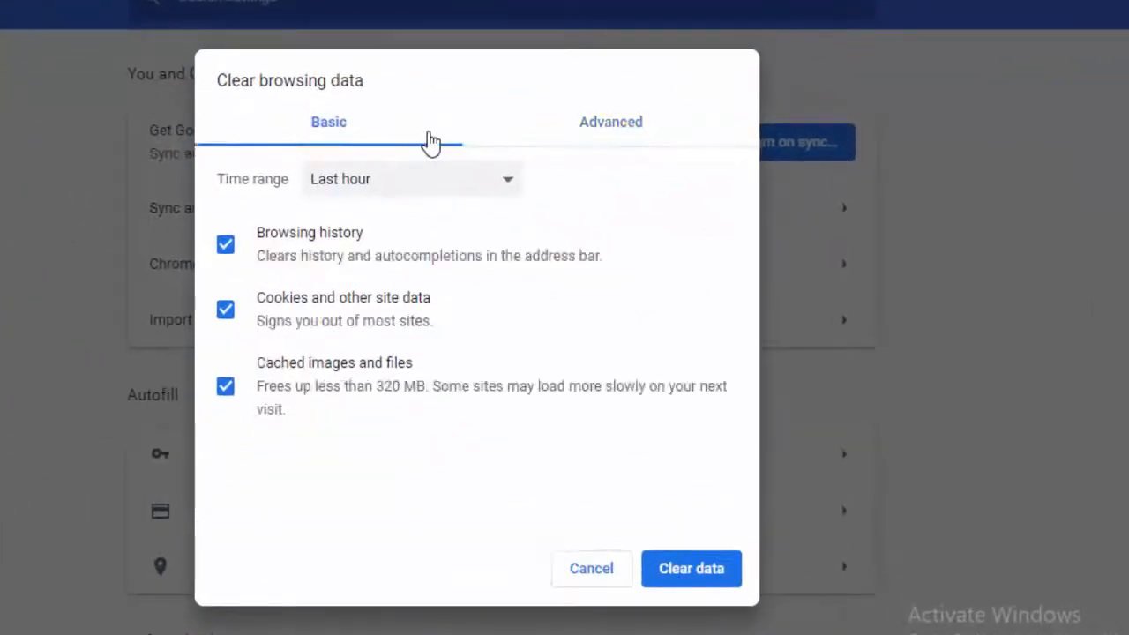
pyautogui.click(411, 178)
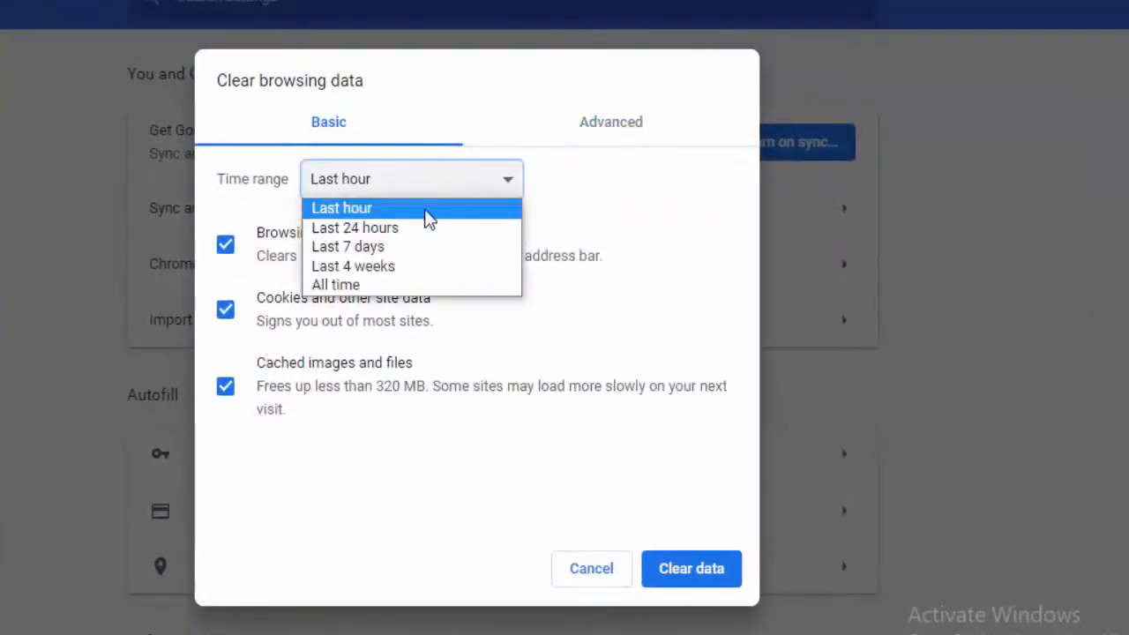
pyautogui.click(341, 207)
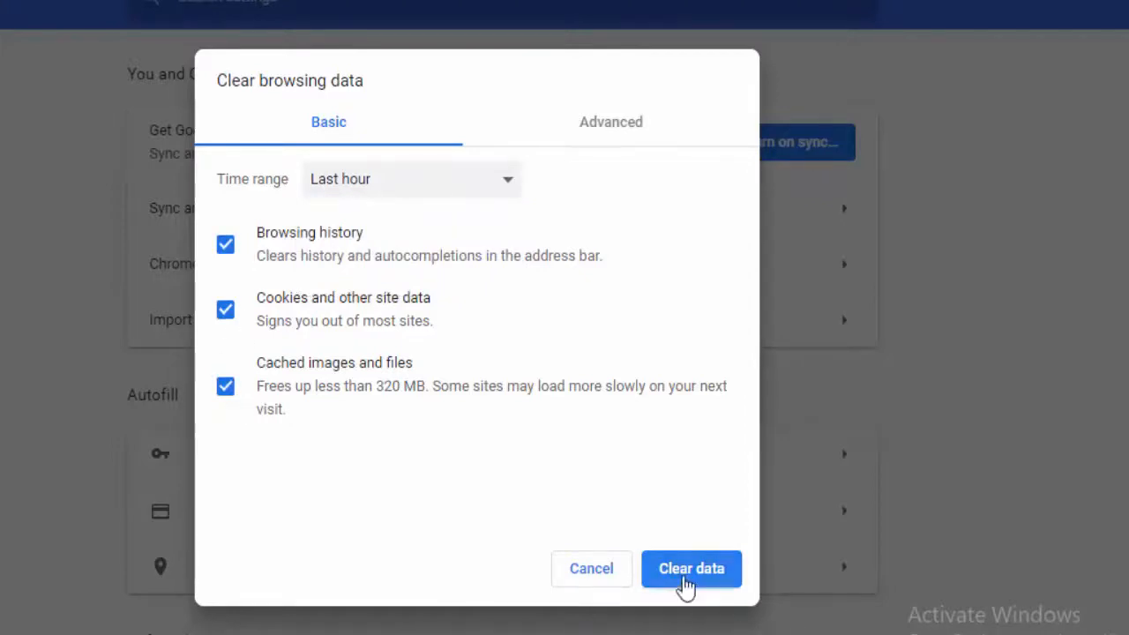
pyautogui.click(690, 568)
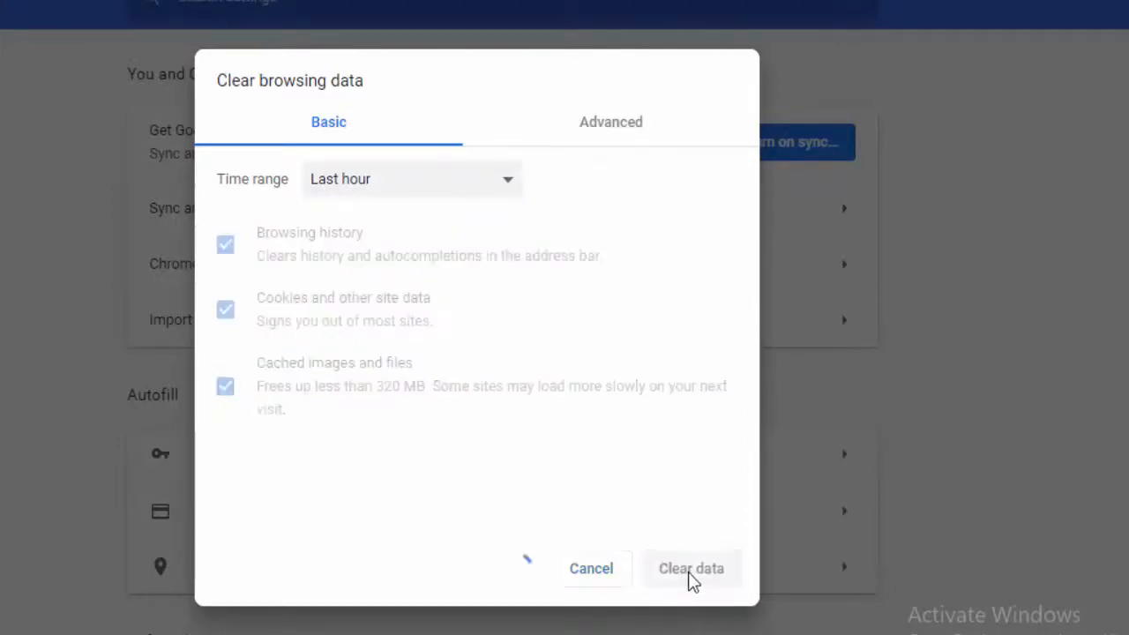
pyautogui.click(691, 568)
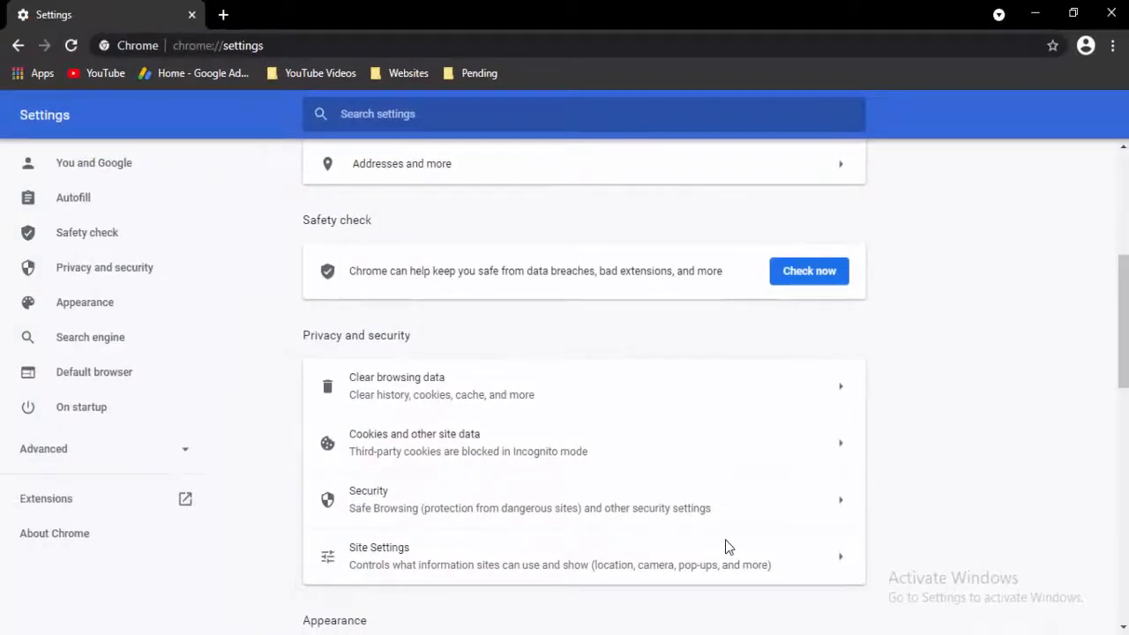
# - Clear the last hour again from the Advanced tab with every category ticked
pyautogui.click(395, 385)
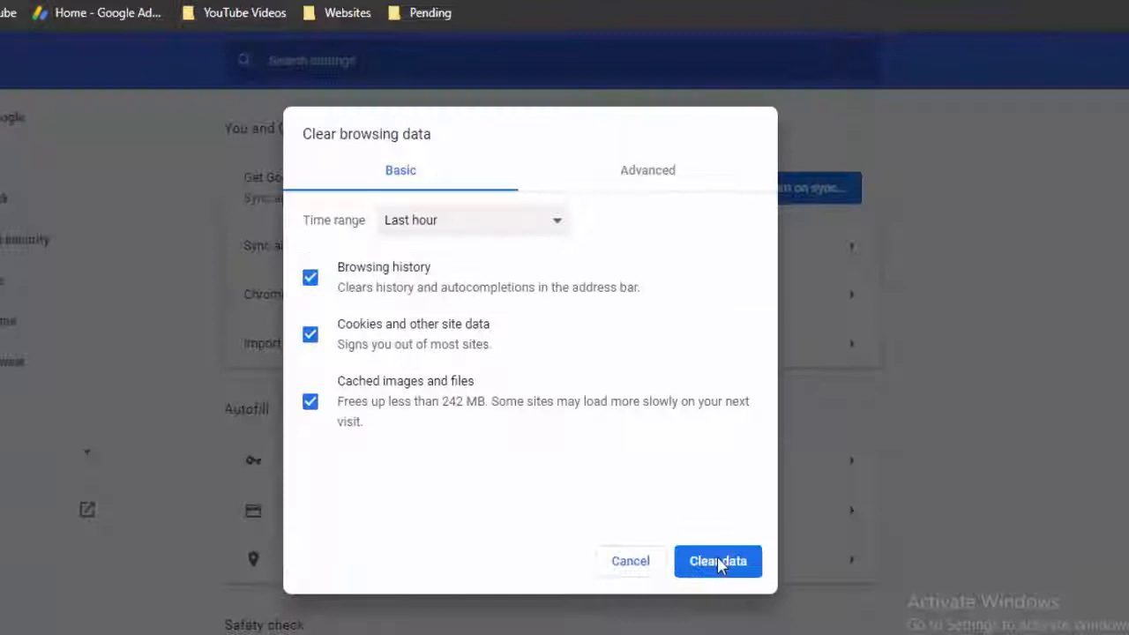
pyautogui.click(646, 170)
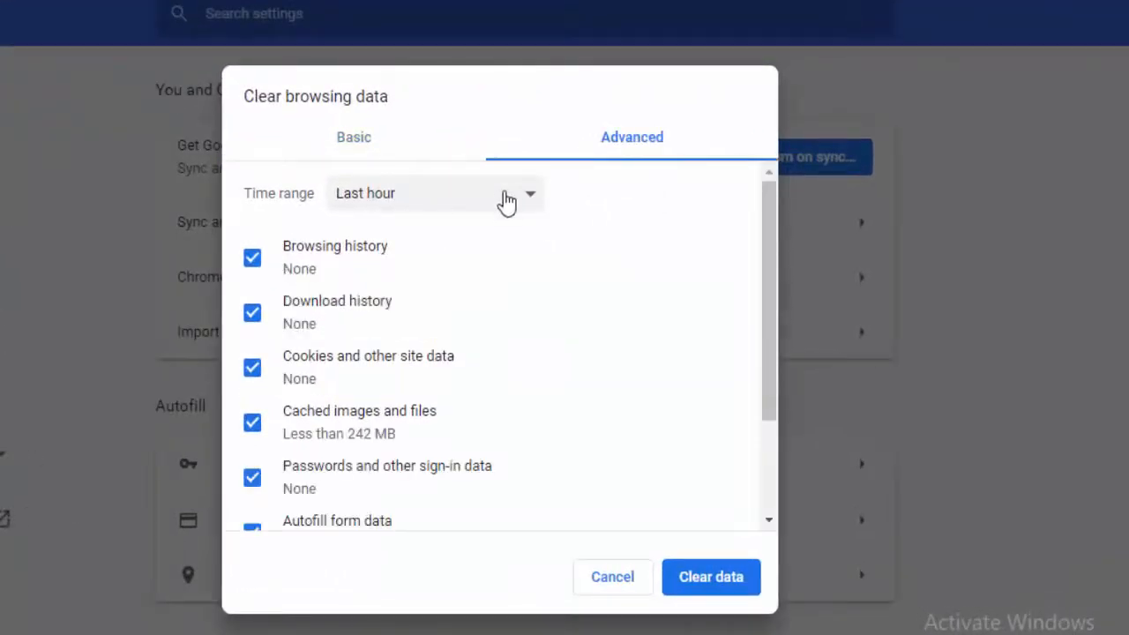
pyautogui.click(252, 257)
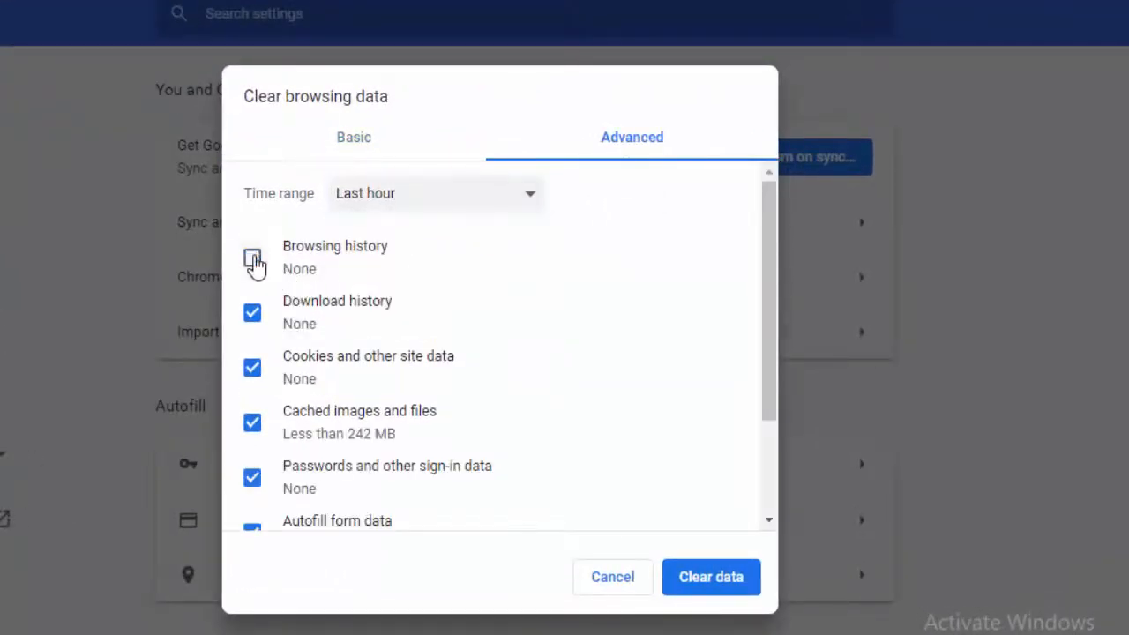
pyautogui.click(252, 258)
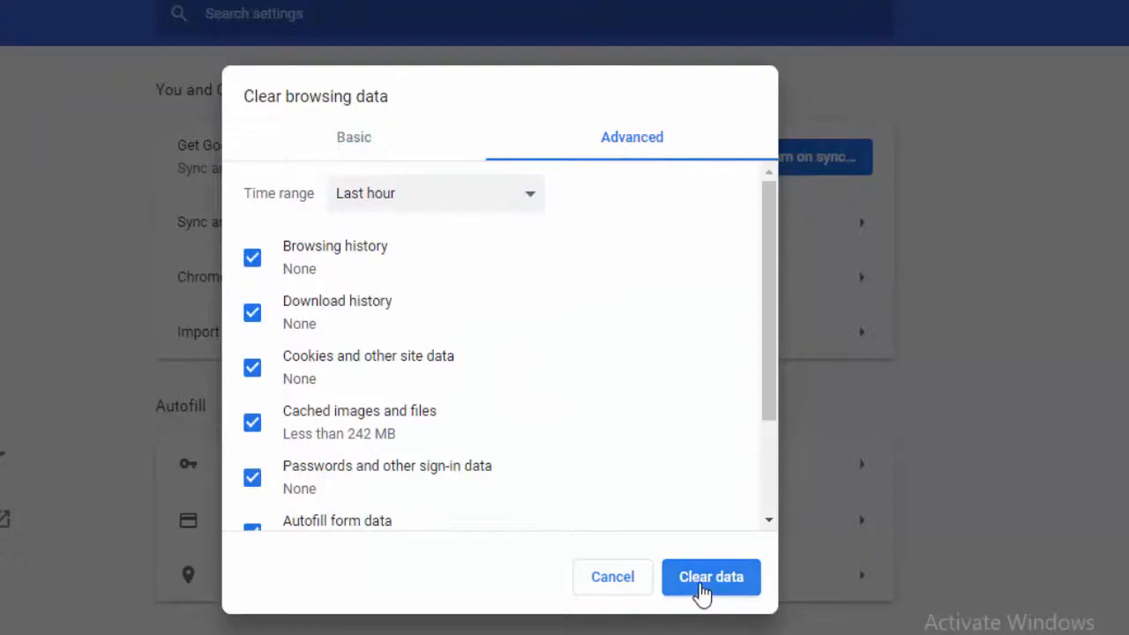
pyautogui.click(710, 576)
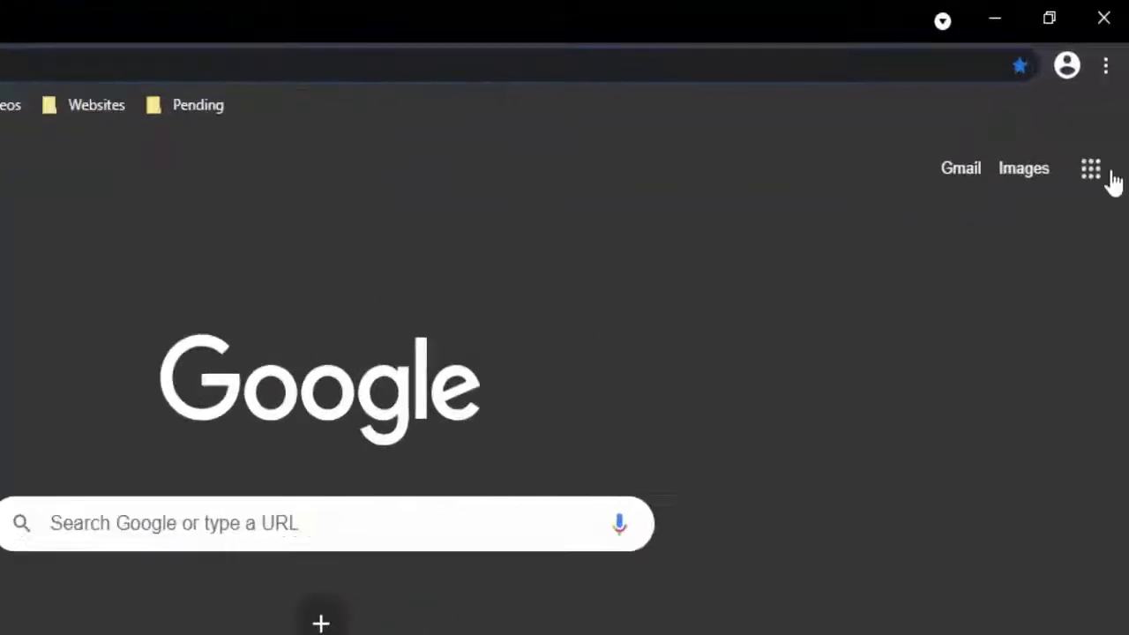
# - Check Chrome's update status in About Google Chrome (version 89), then close Chrome
pyautogui.click(1099, 64)
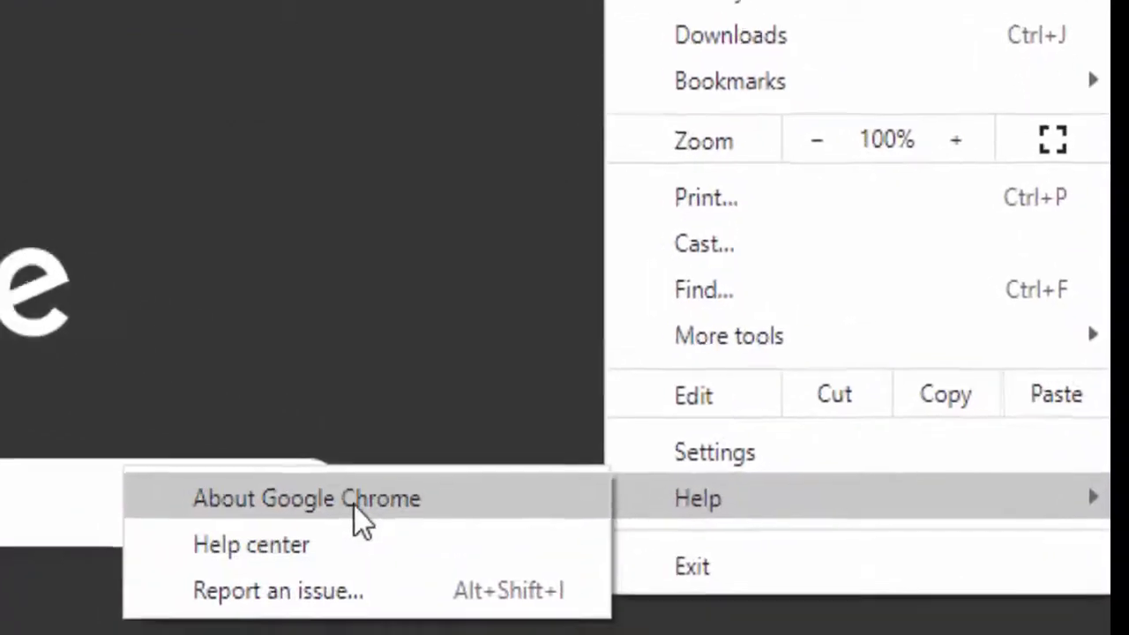
pyautogui.click(311, 499)
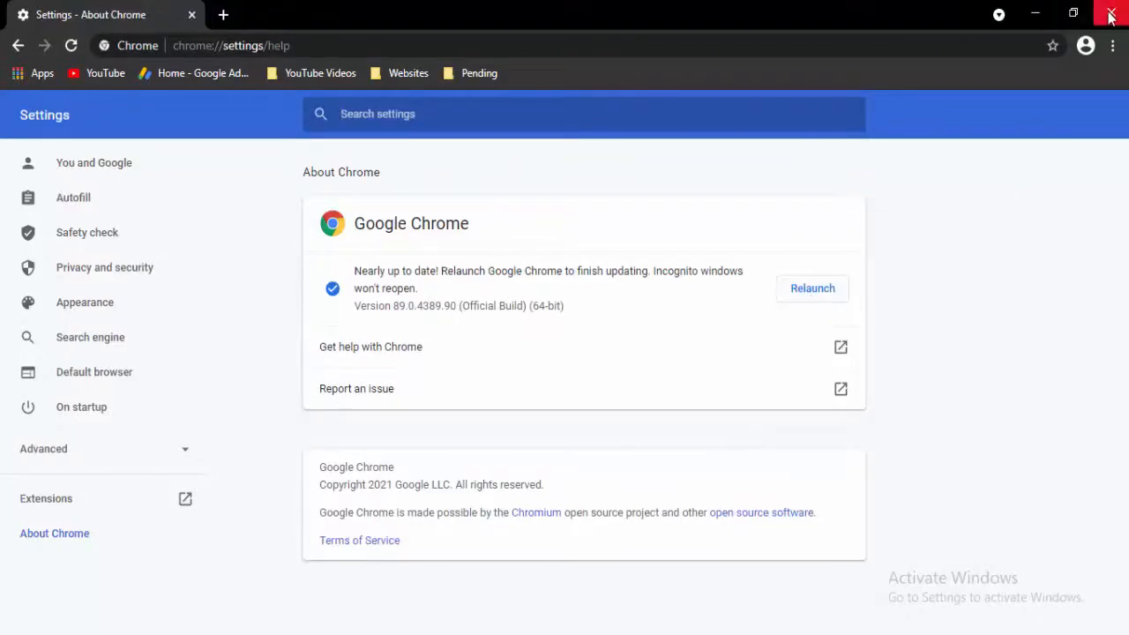
pyautogui.click(1114, 13)
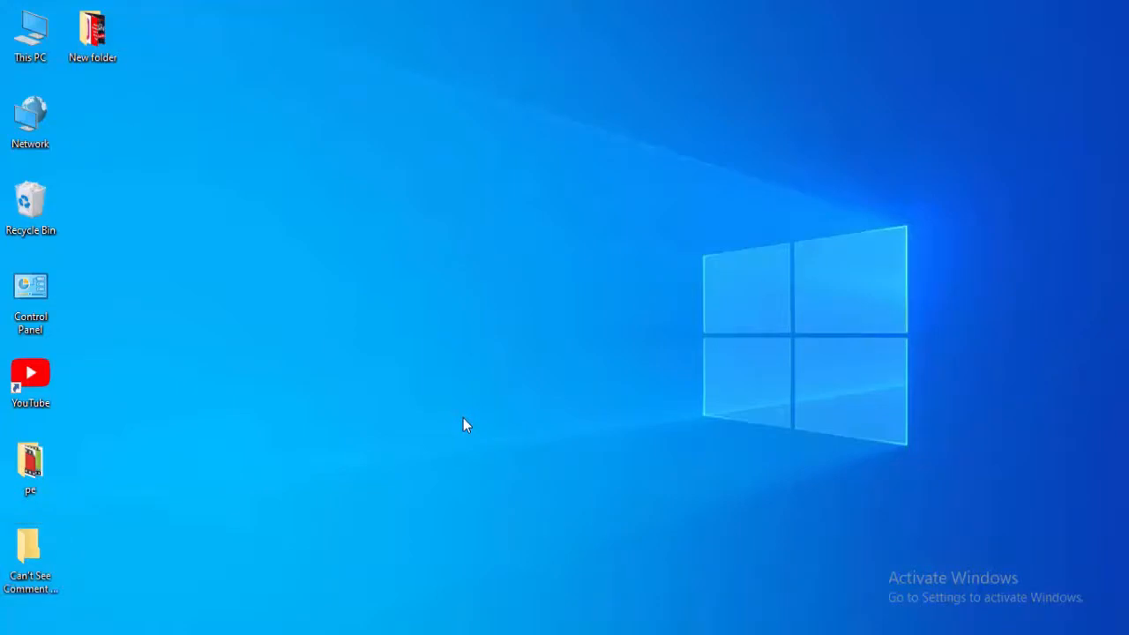
# - Run Disk Cleanup on Local Disk (C:) with all items and system files, deleting 5.23 GB
pyautogui.doubleClick(29, 29)
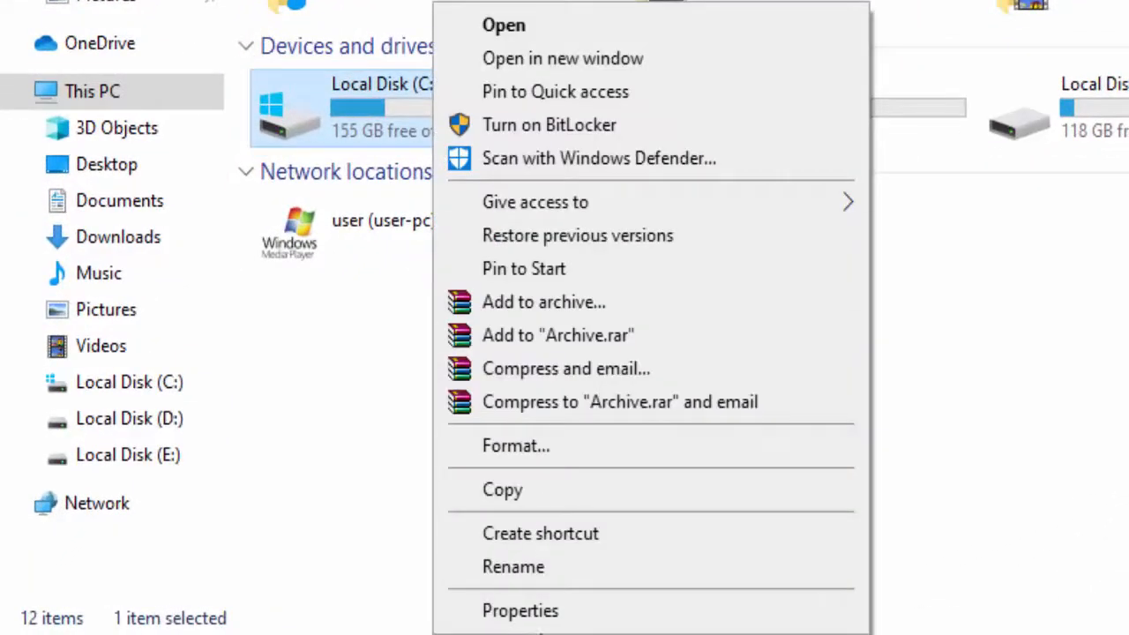
pyautogui.click(597, 516)
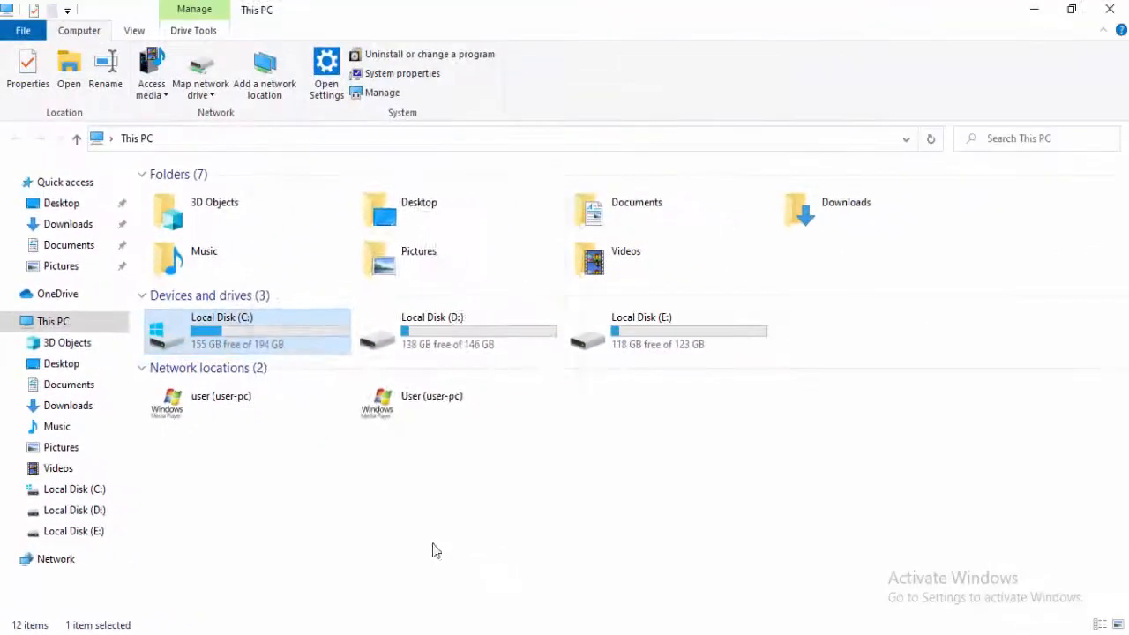
pyautogui.click(28, 66)
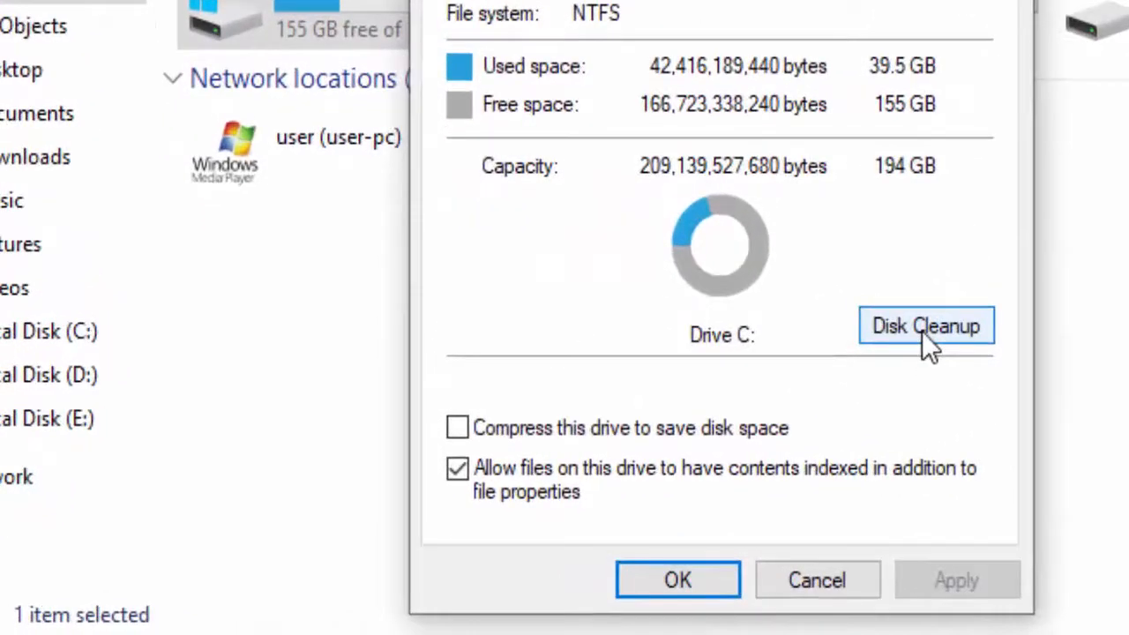
pyautogui.click(927, 326)
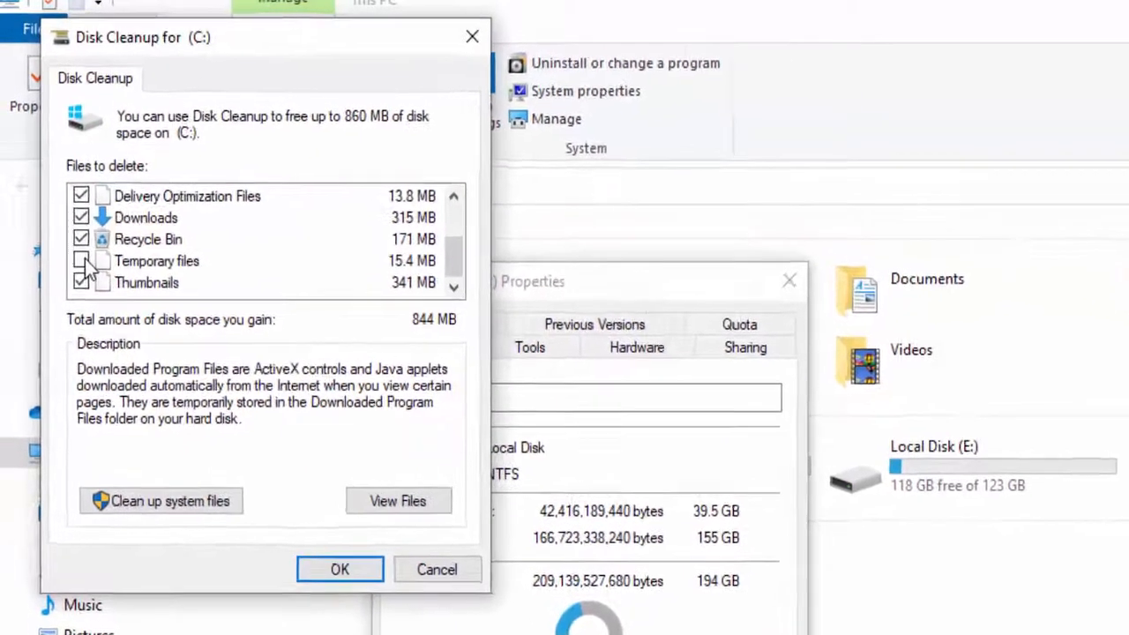
pyautogui.click(81, 260)
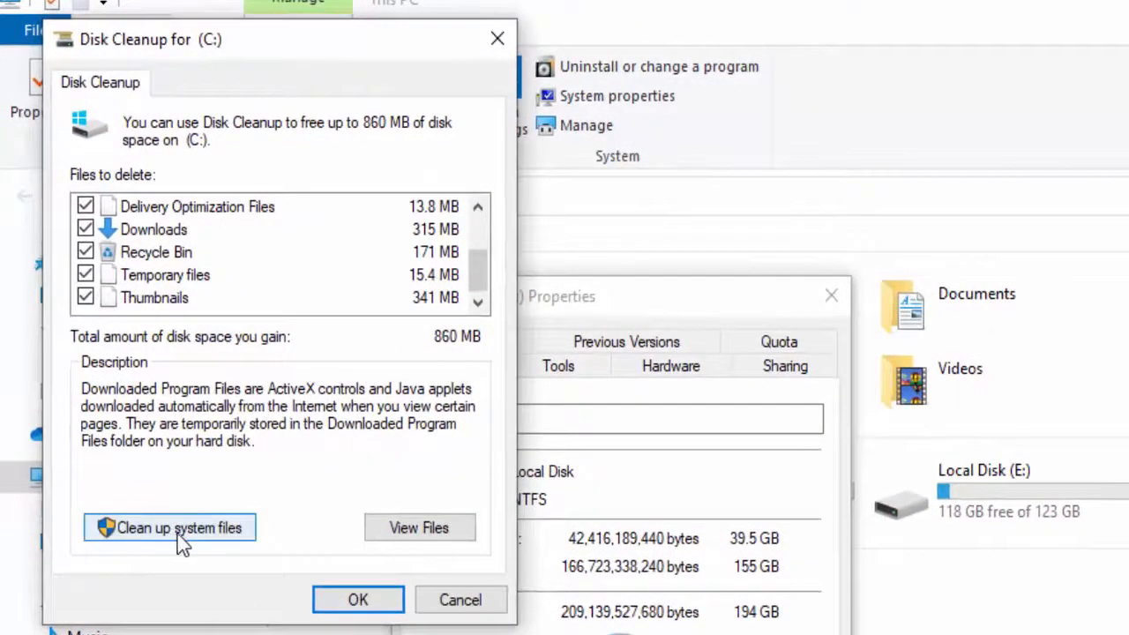
pyautogui.click(169, 527)
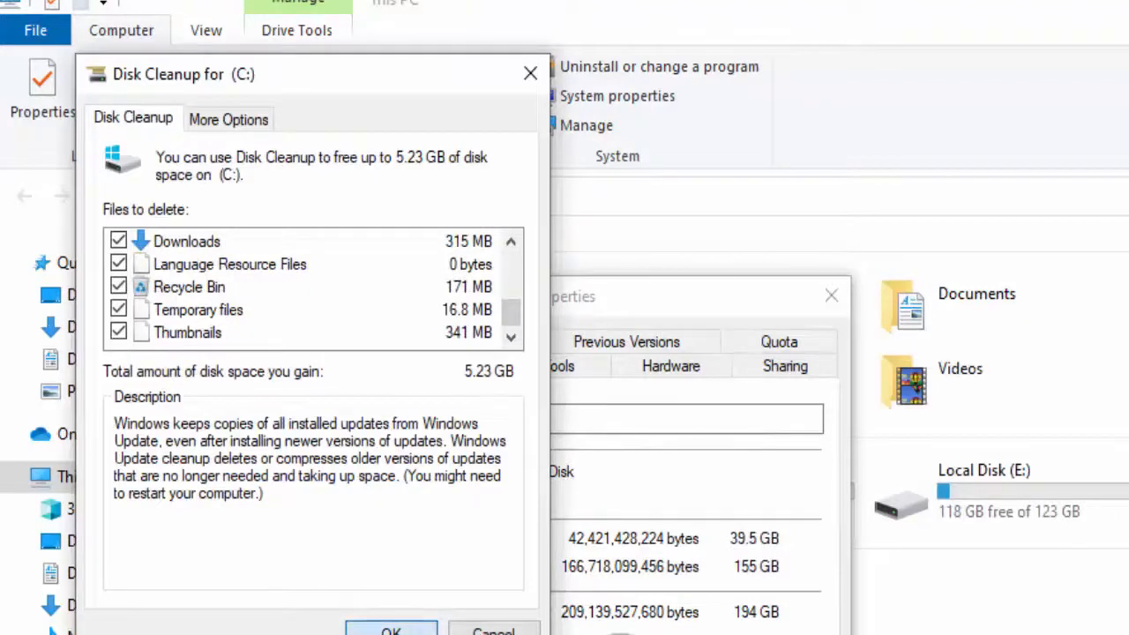
pyautogui.click(393, 630)
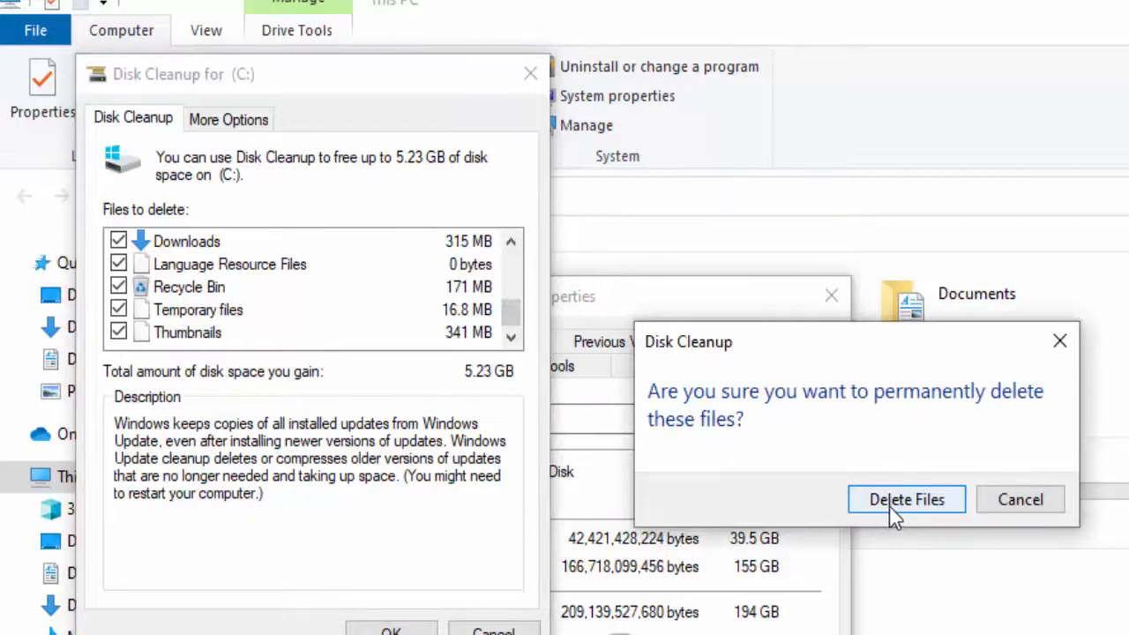
pyautogui.click(906, 499)
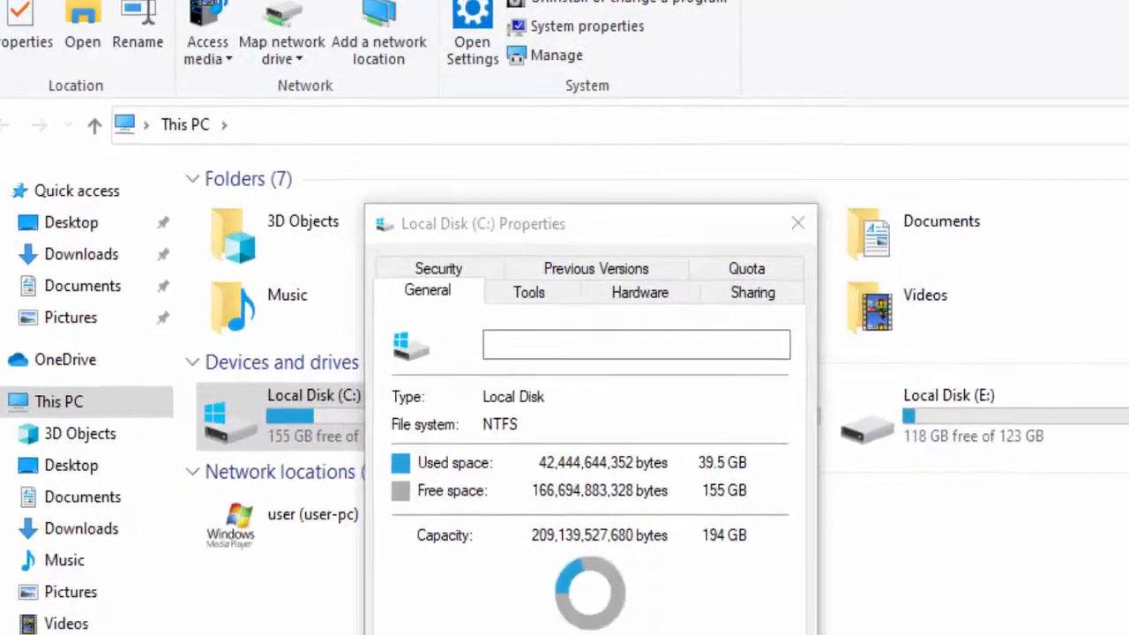
pyautogui.click(797, 222)
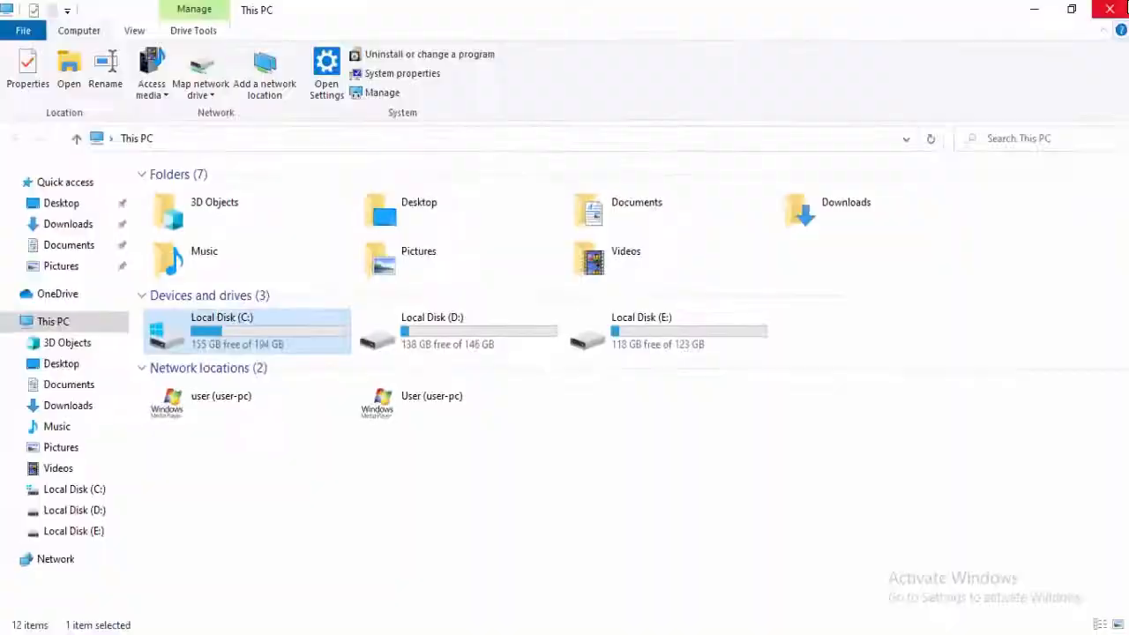
# - Expand Disk drives and search automatically for an updated ST500VT000-1DK142 driver
pyautogui.click(1105, 10)
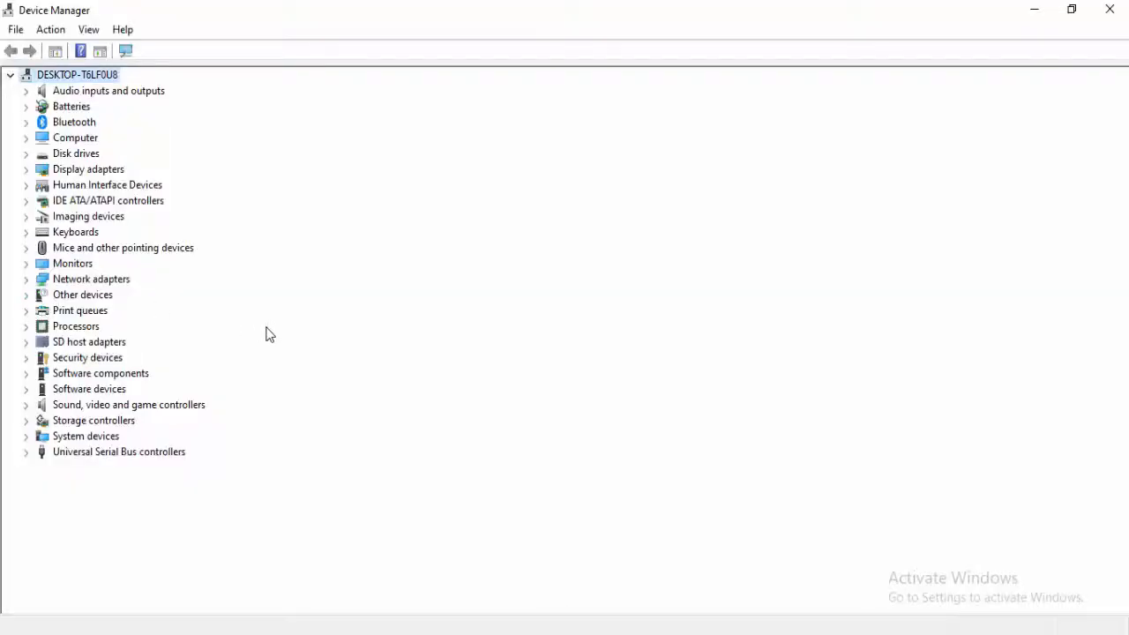
pyautogui.click(26, 153)
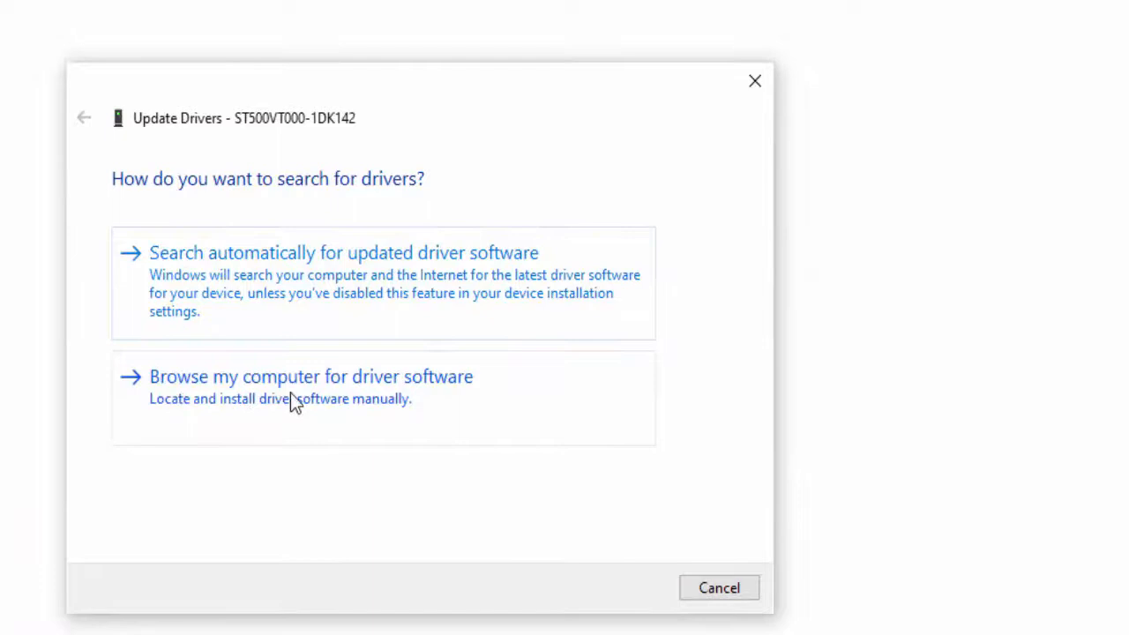
pyautogui.moveTo(336, 304)
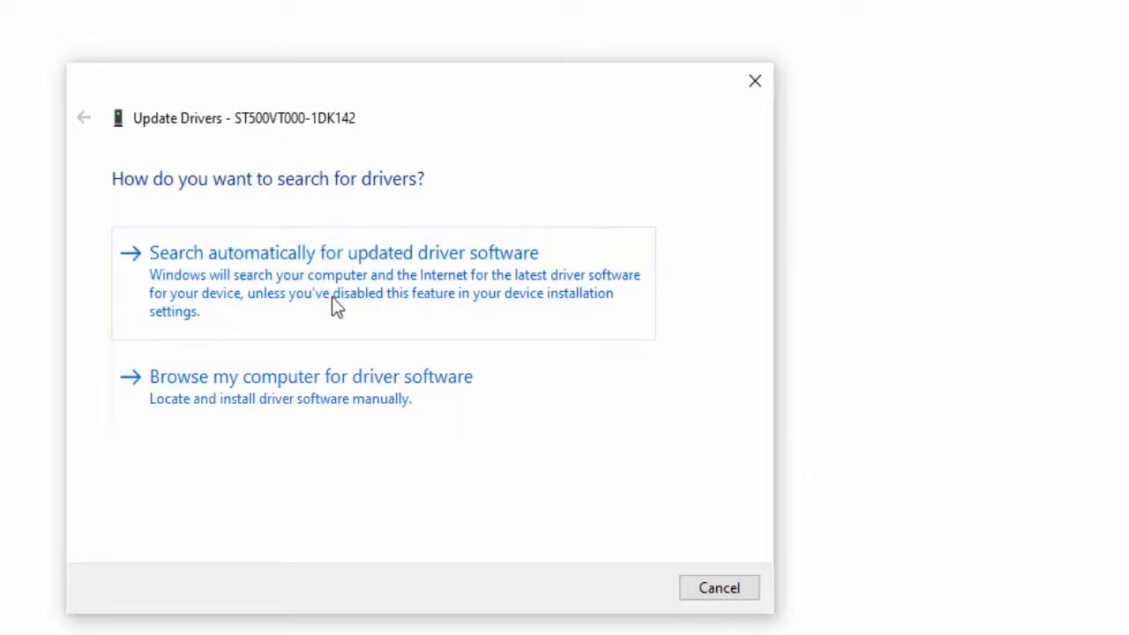
pyautogui.moveTo(419, 282)
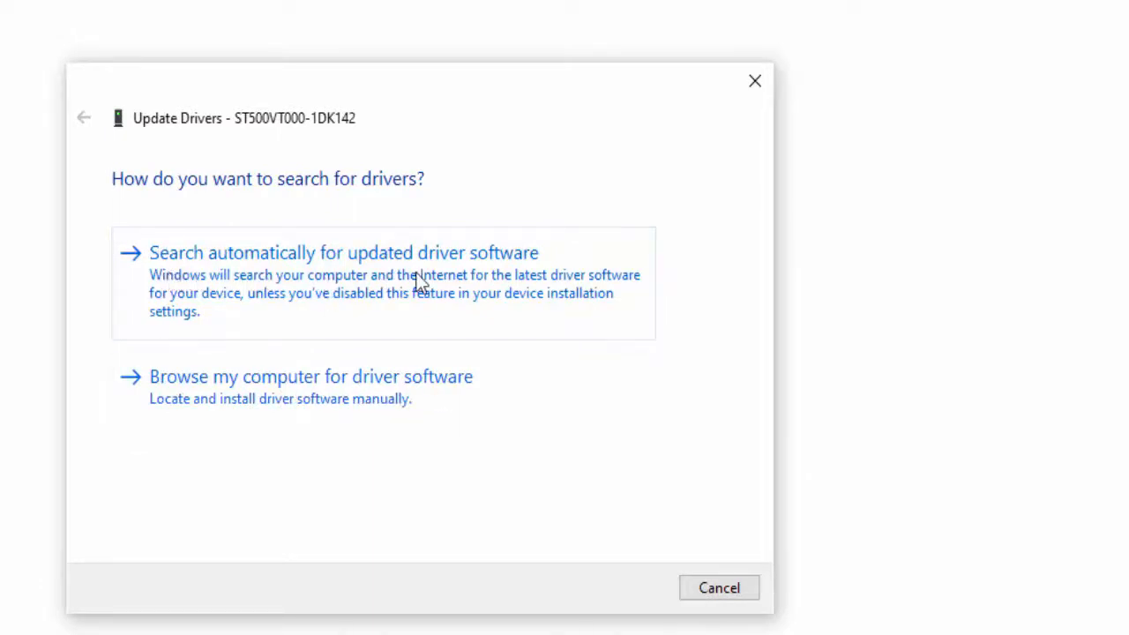
pyautogui.click(345, 253)
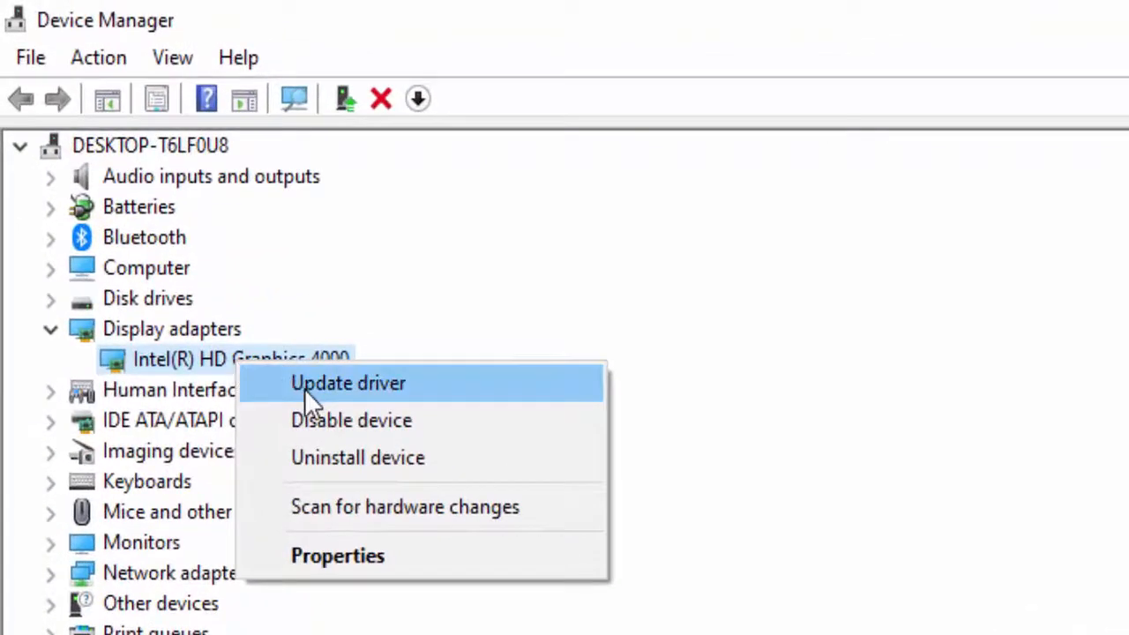
# - Update the Intel(R) HD Graphics 4000 driver by picking from drivers already on this computer
pyautogui.click(348, 382)
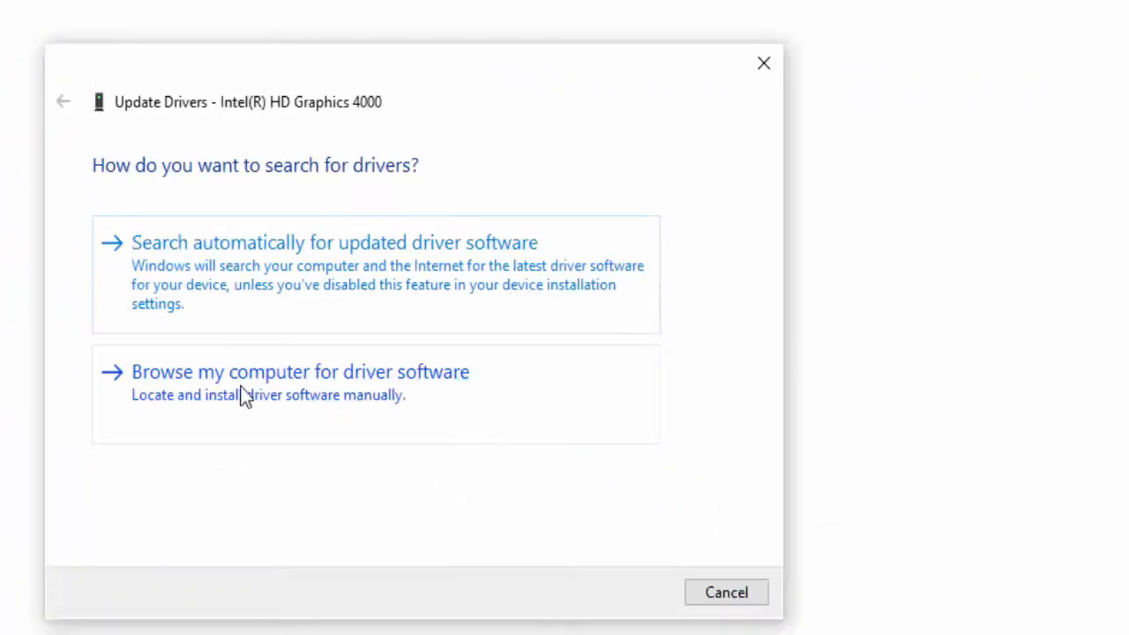
pyautogui.moveTo(375, 401)
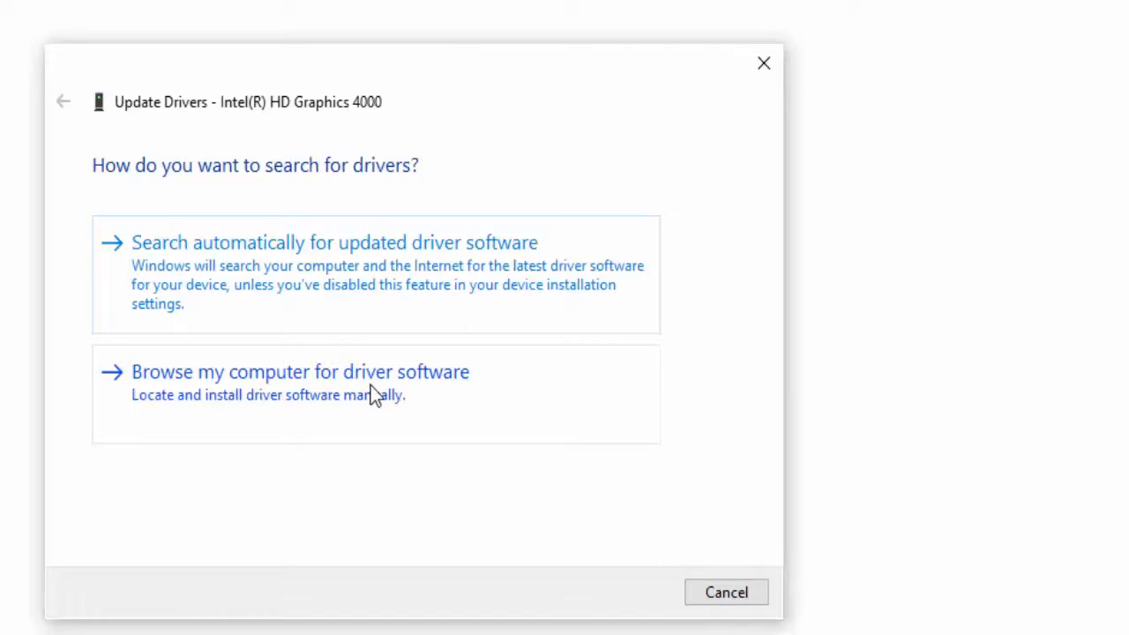
pyautogui.click(300, 372)
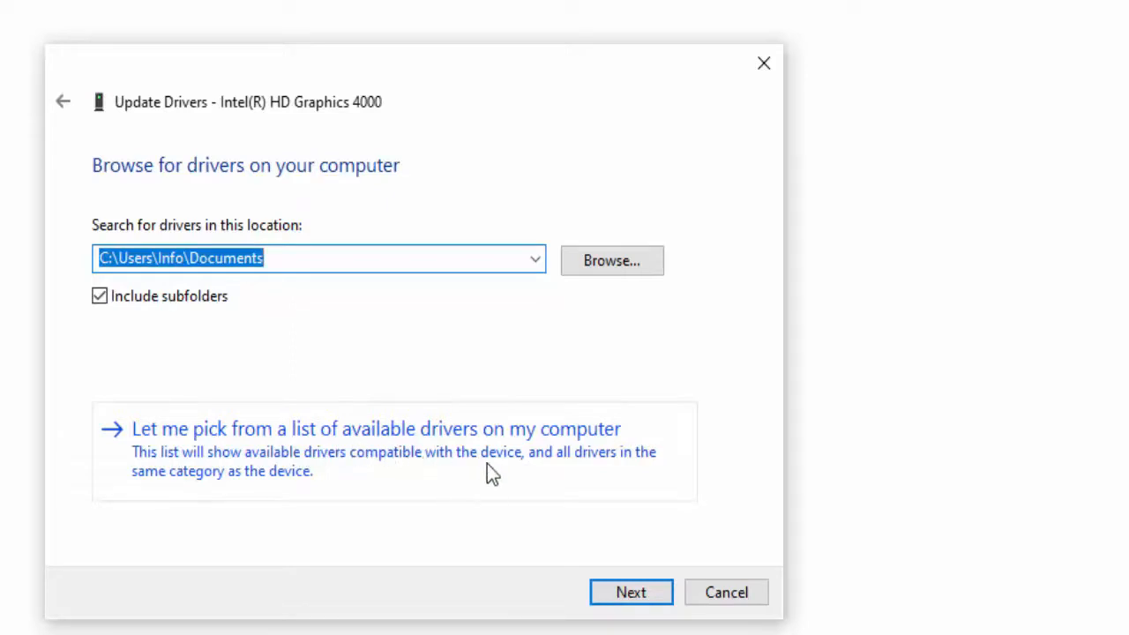
pyautogui.click(377, 428)
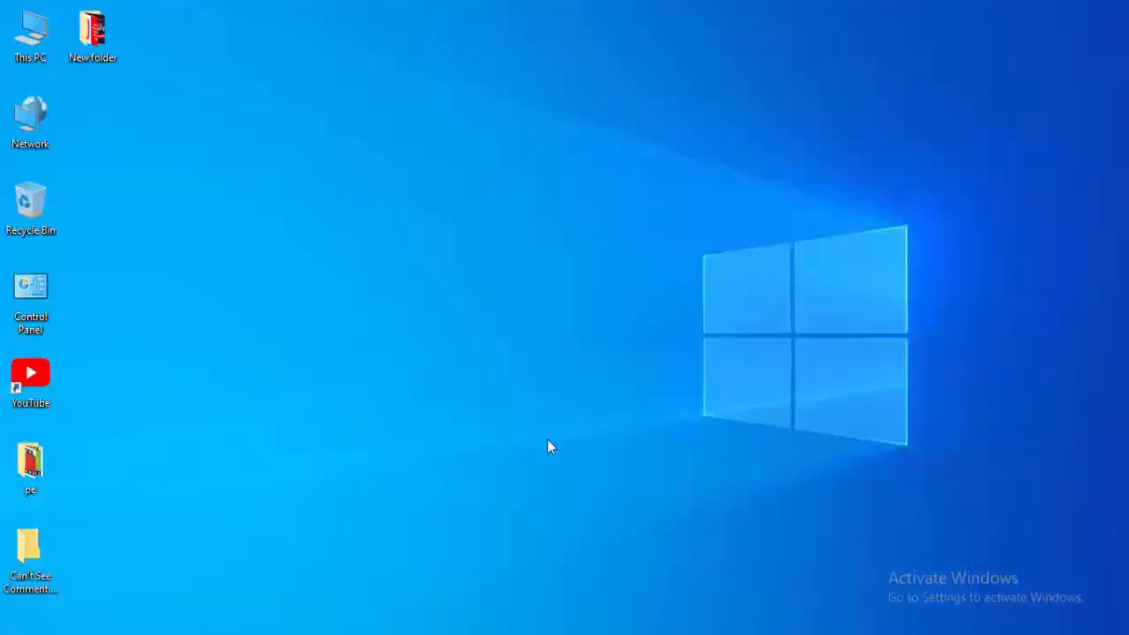
pyautogui.moveTo(180, 545)
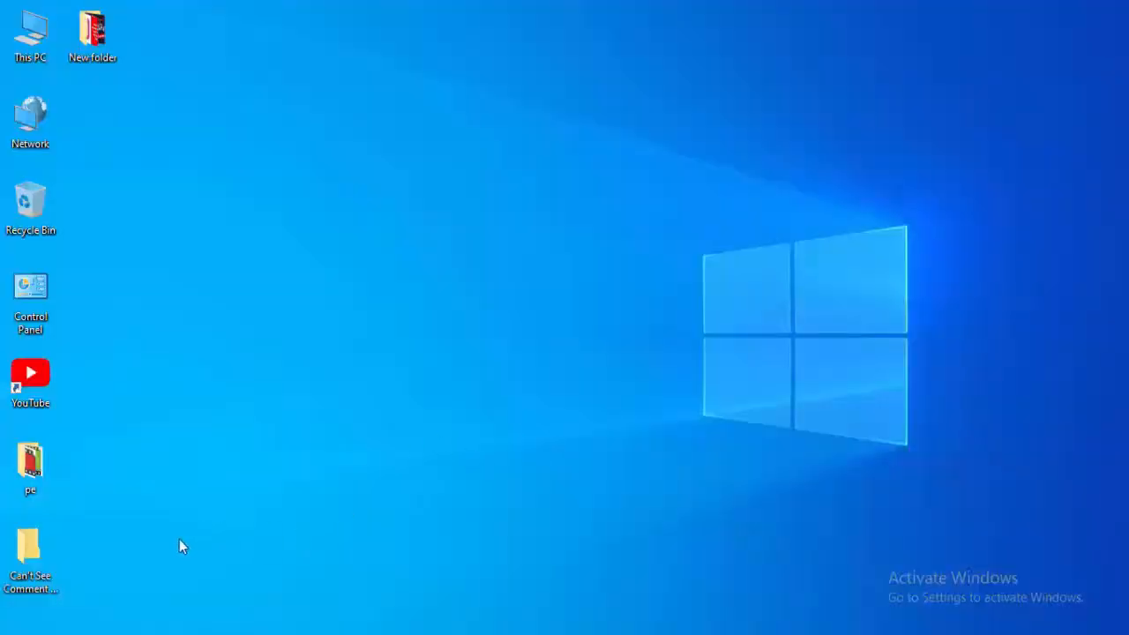
# - Launch Google Chrome from Start and search for 'download windows 10'
pyautogui.click(10, 626)
pyautogui.write('chrome')
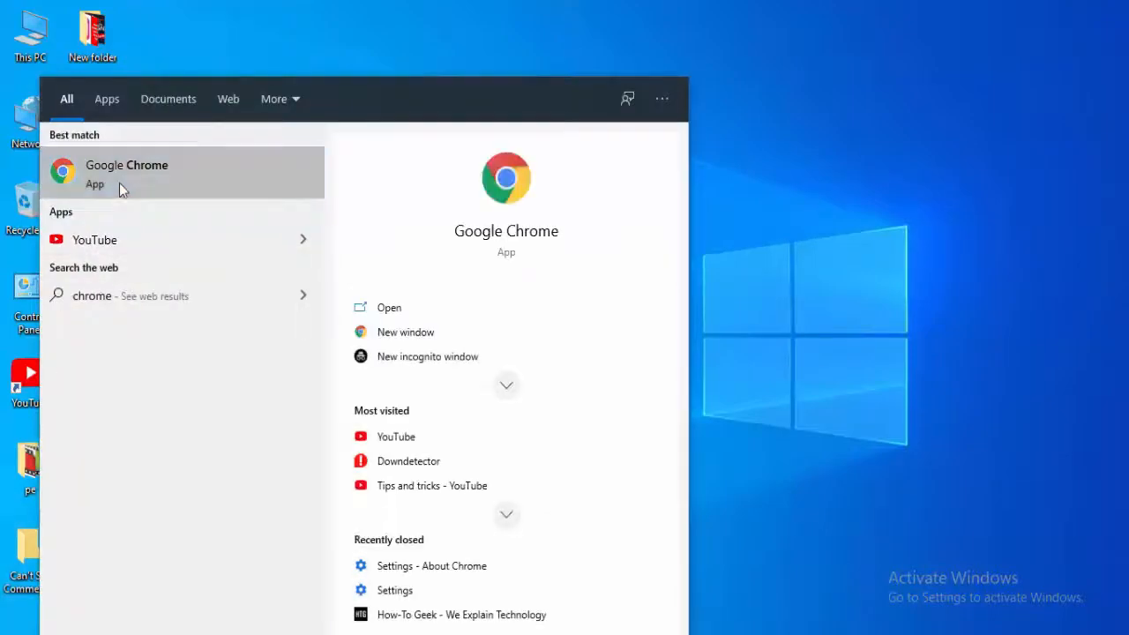
pyautogui.click(126, 172)
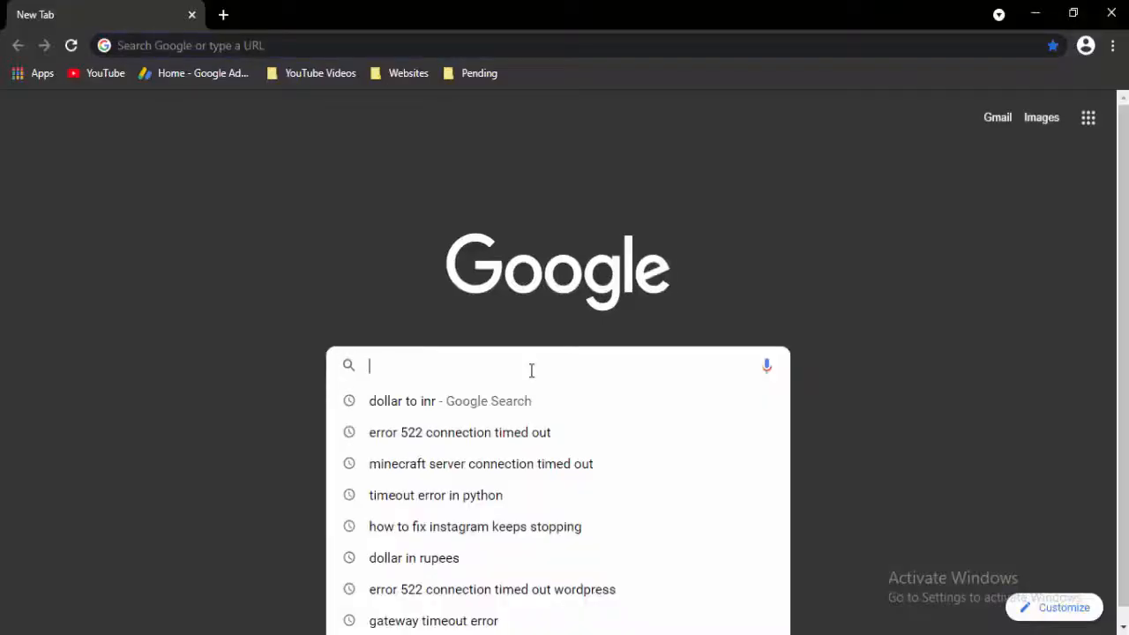
pyautogui.write('download')
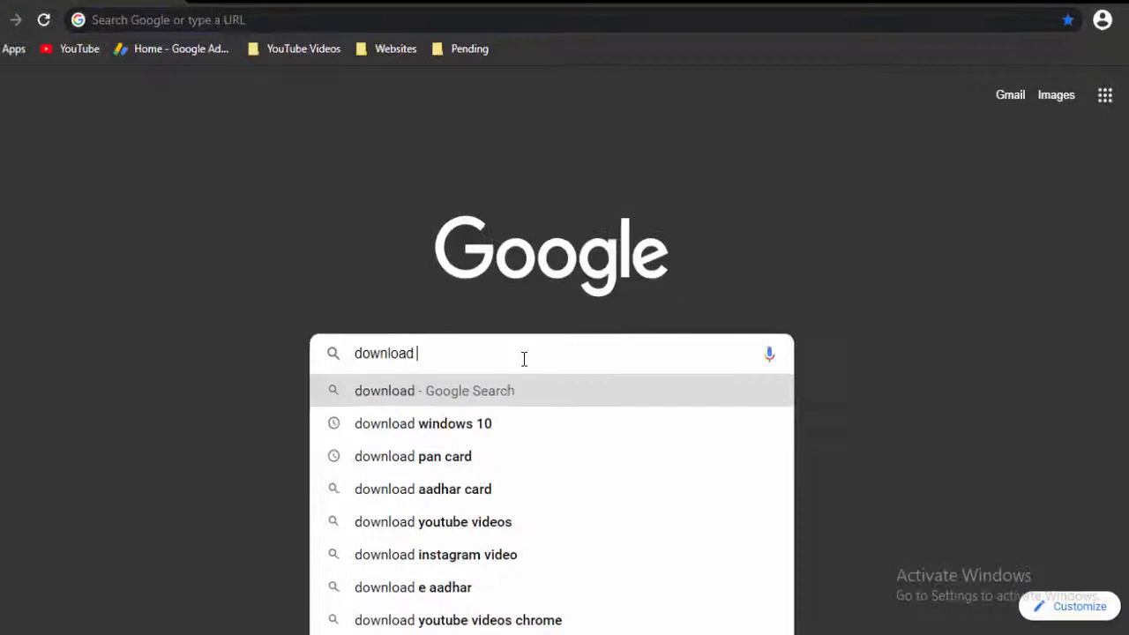
pyautogui.click(422, 424)
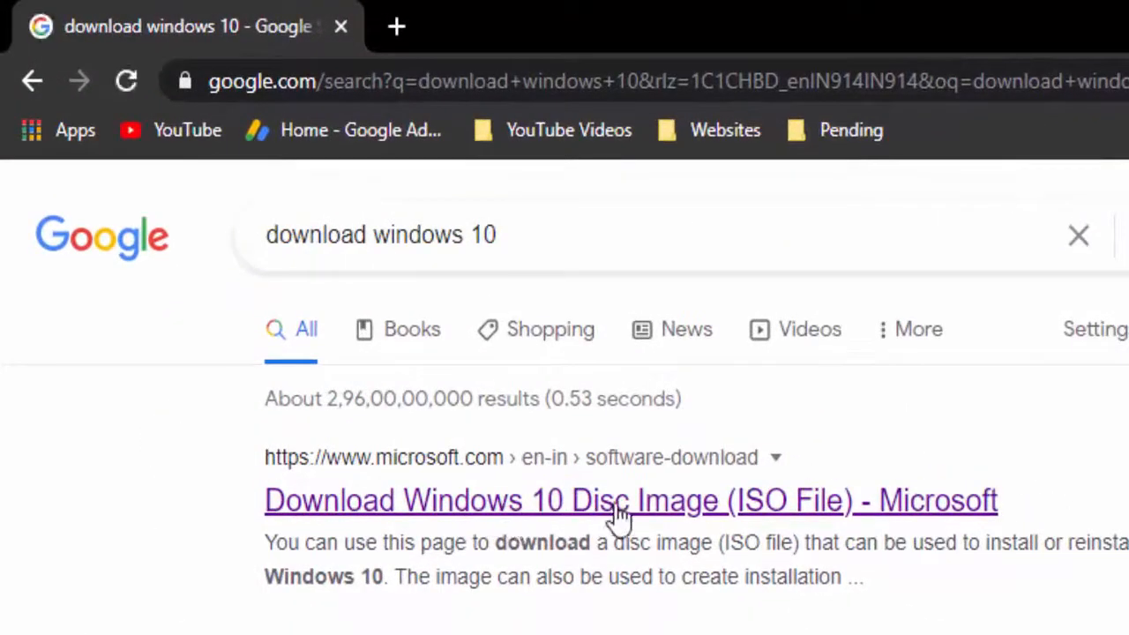
# - Download the Windows 10 Update Assistant from Microsoft's download page and run it
pyautogui.click(619, 501)
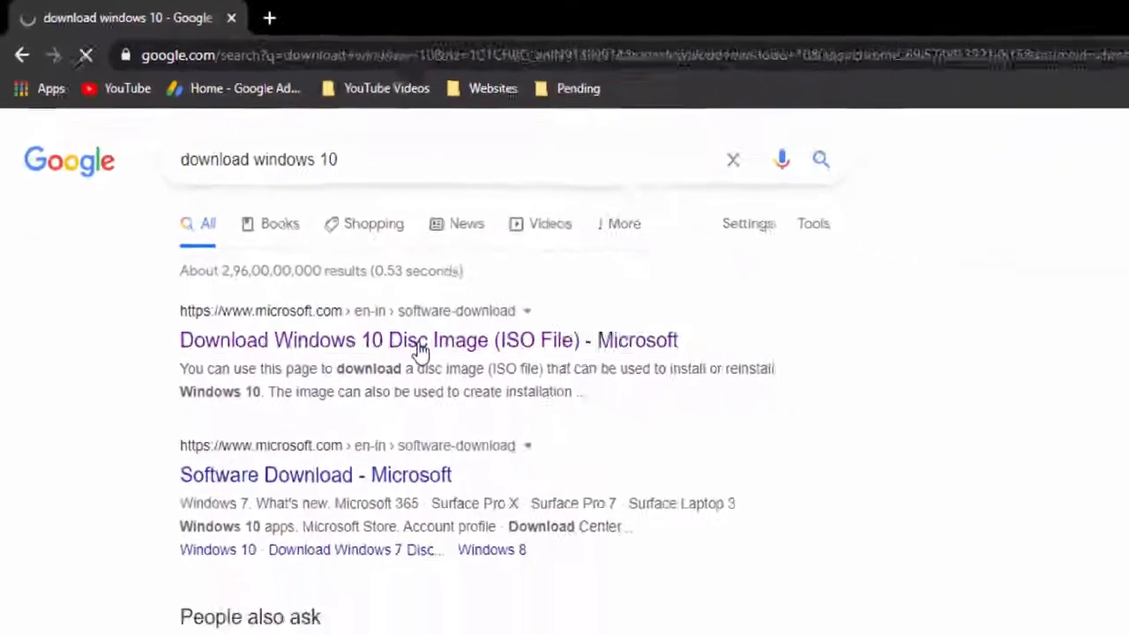
pyautogui.click(418, 340)
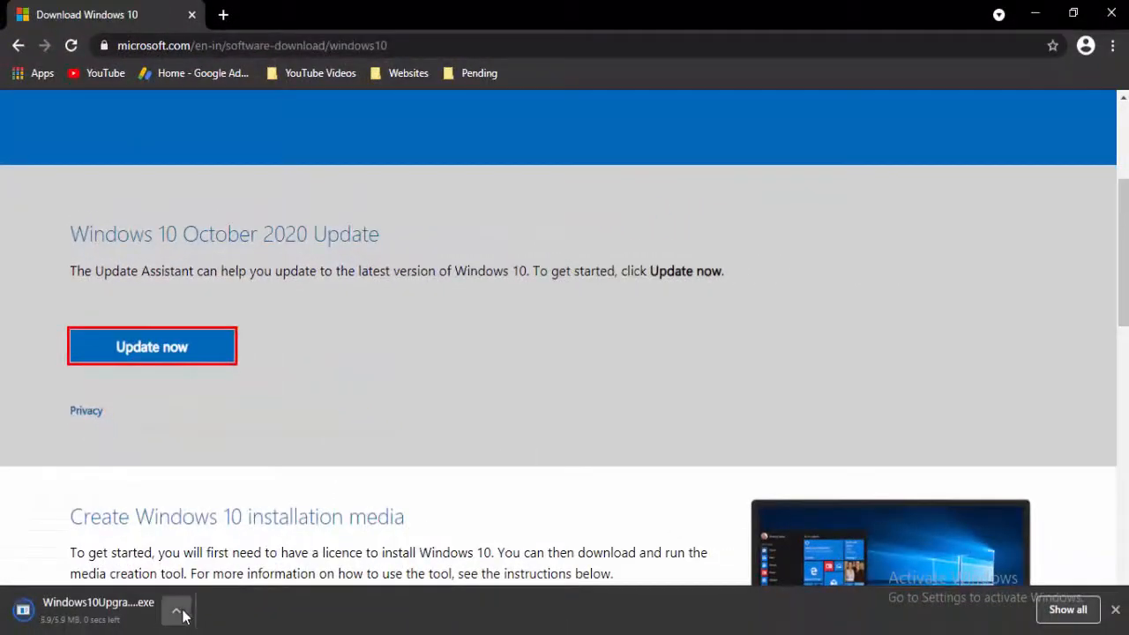
pyautogui.click(185, 611)
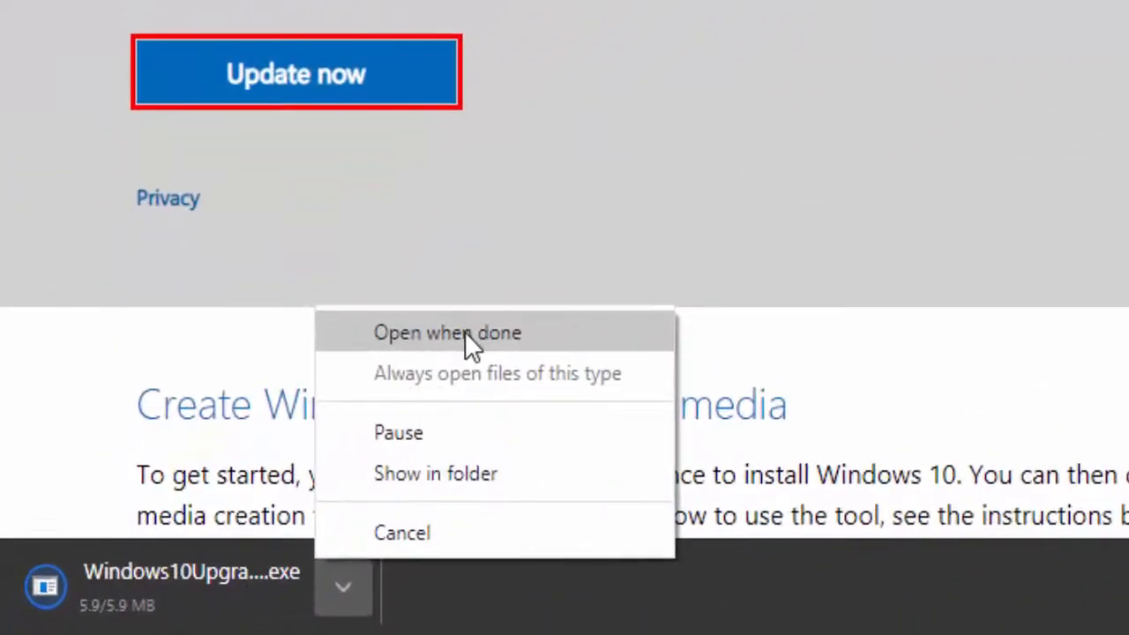
pyautogui.click(447, 332)
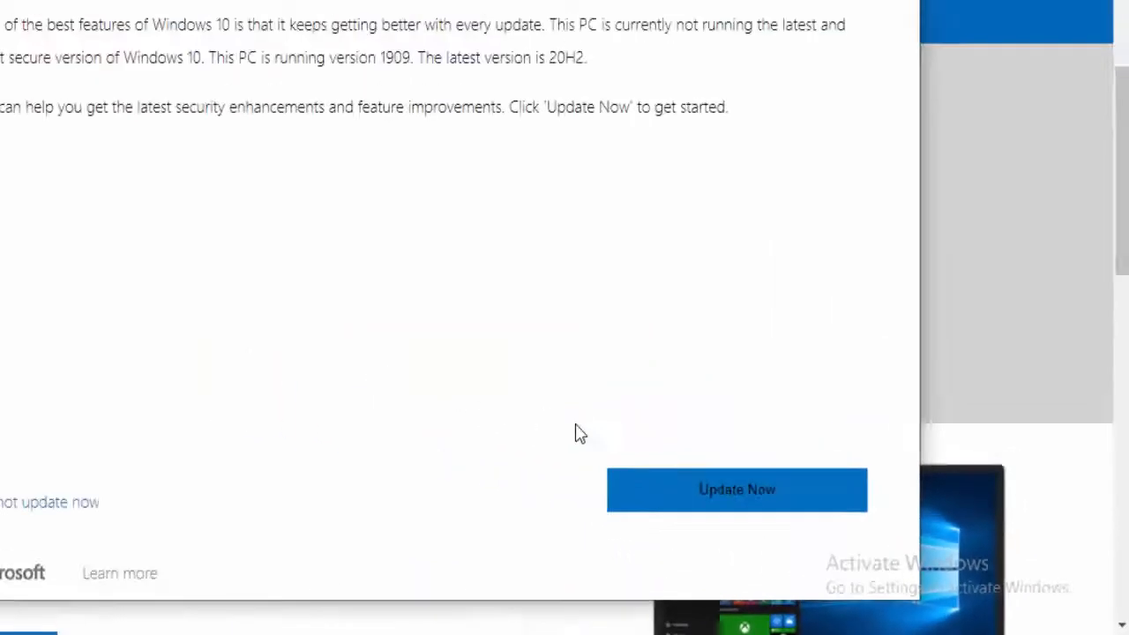
# - Start the Windows 10 update and continue past the passed compatibility check
pyautogui.click(736, 489)
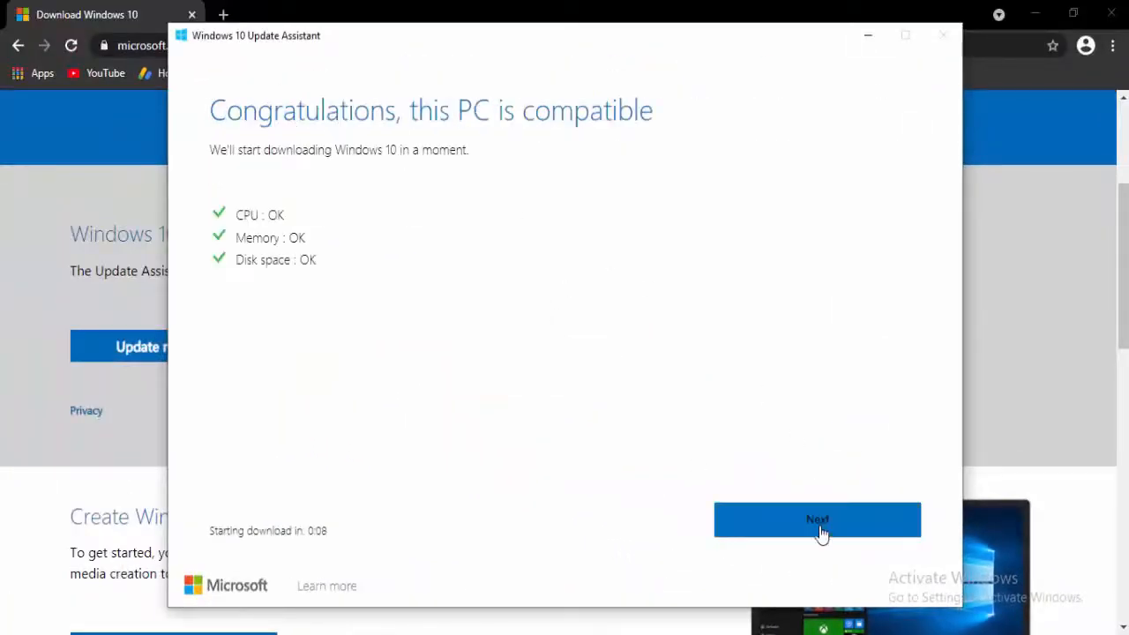
pyautogui.click(818, 519)
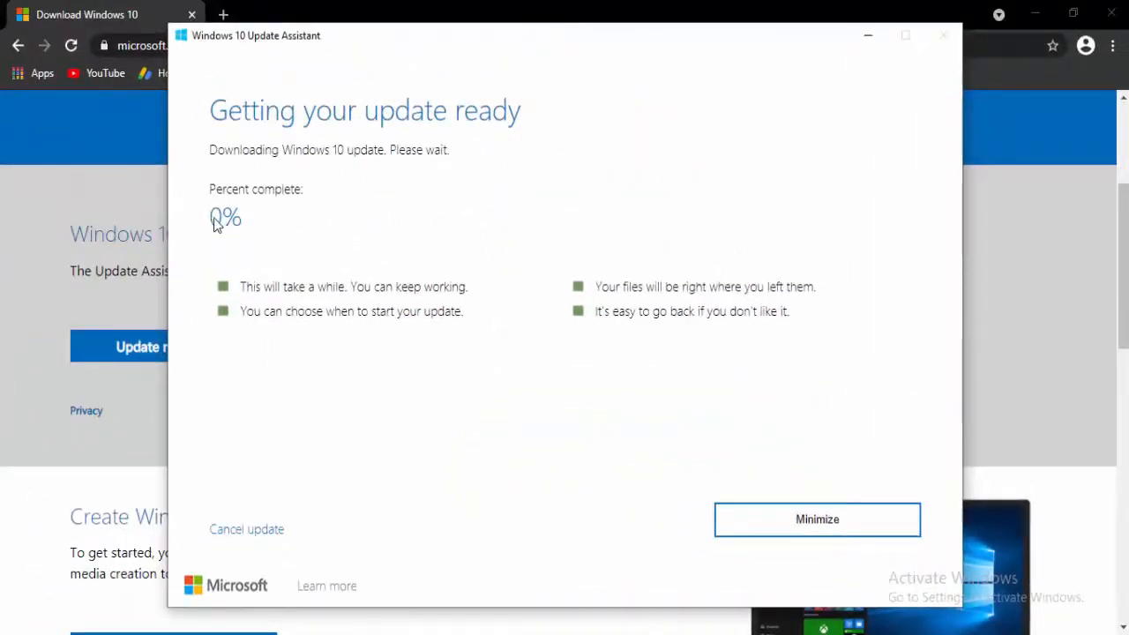
pyautogui.moveTo(364, 225)
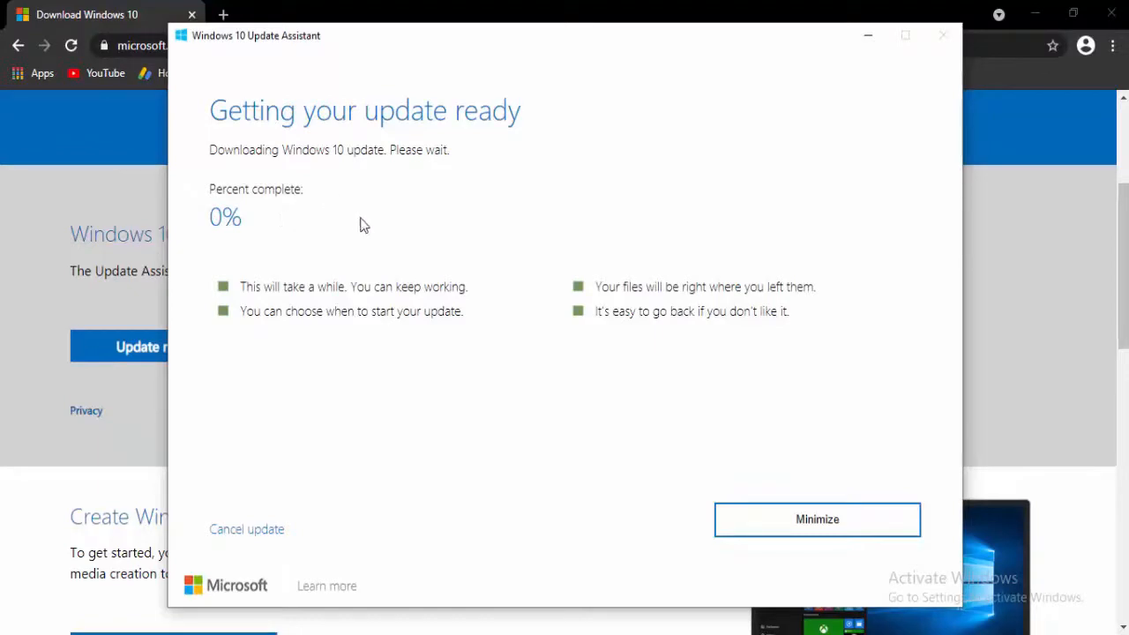
pyautogui.moveTo(792, 182)
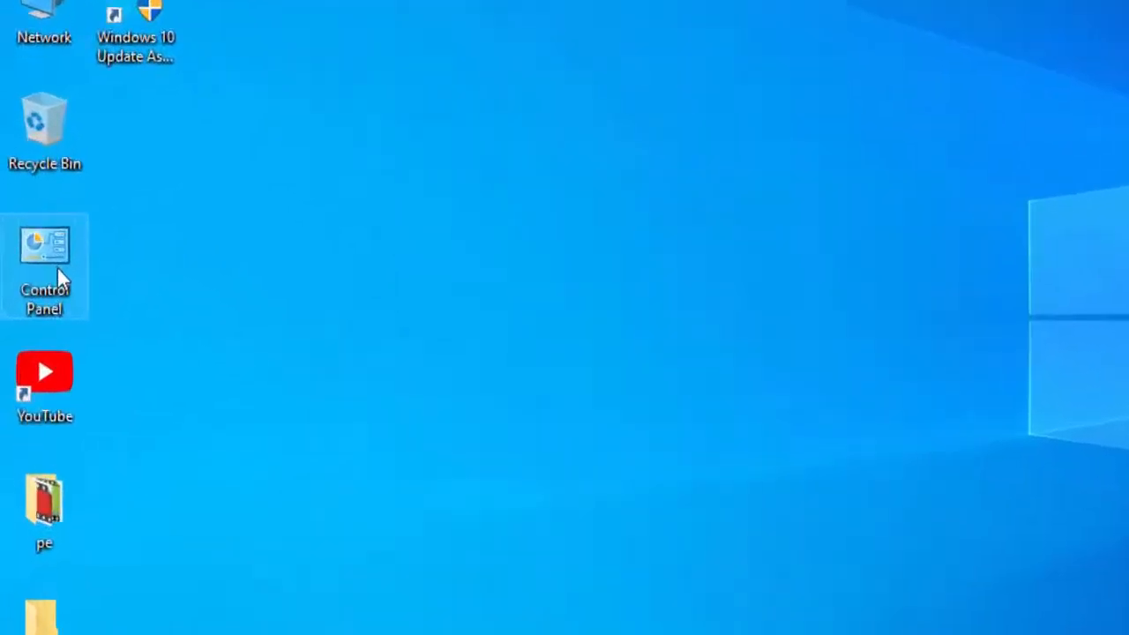
# - Reach adapter settings via Network and Sharing Center and open Broadband Connection properties
pyautogui.doubleClick(44, 245)
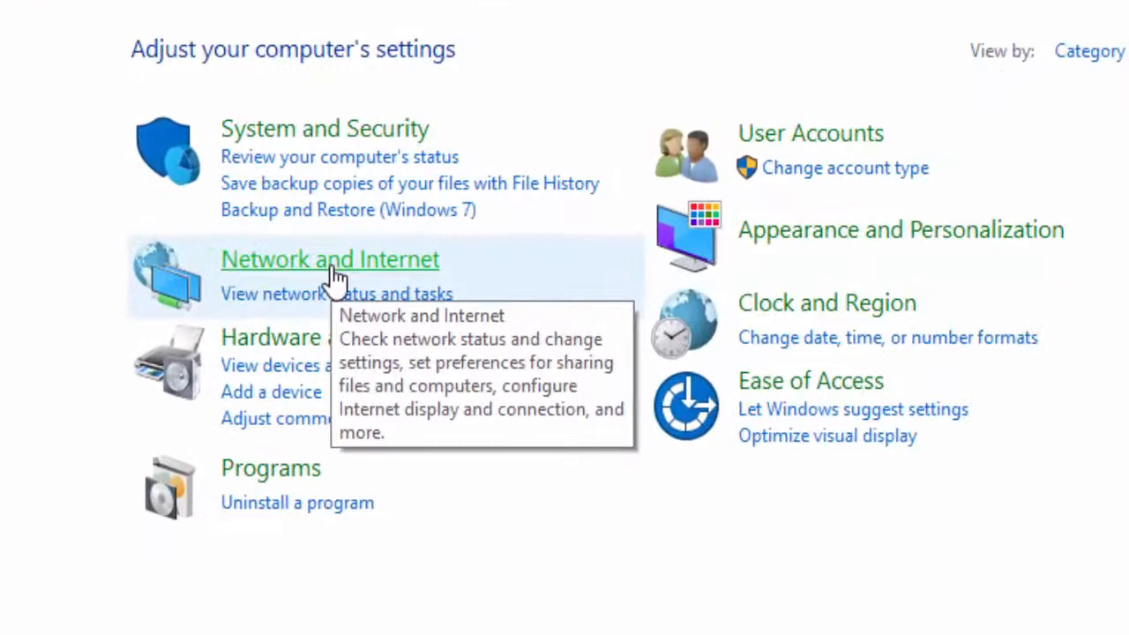
pyautogui.click(329, 258)
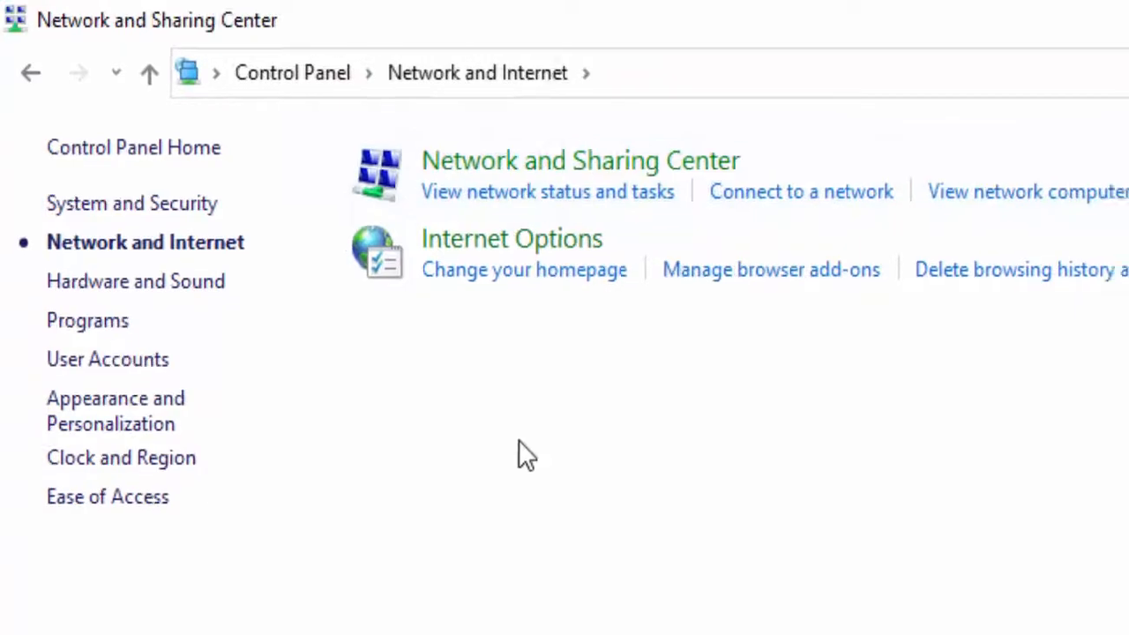
pyautogui.click(579, 159)
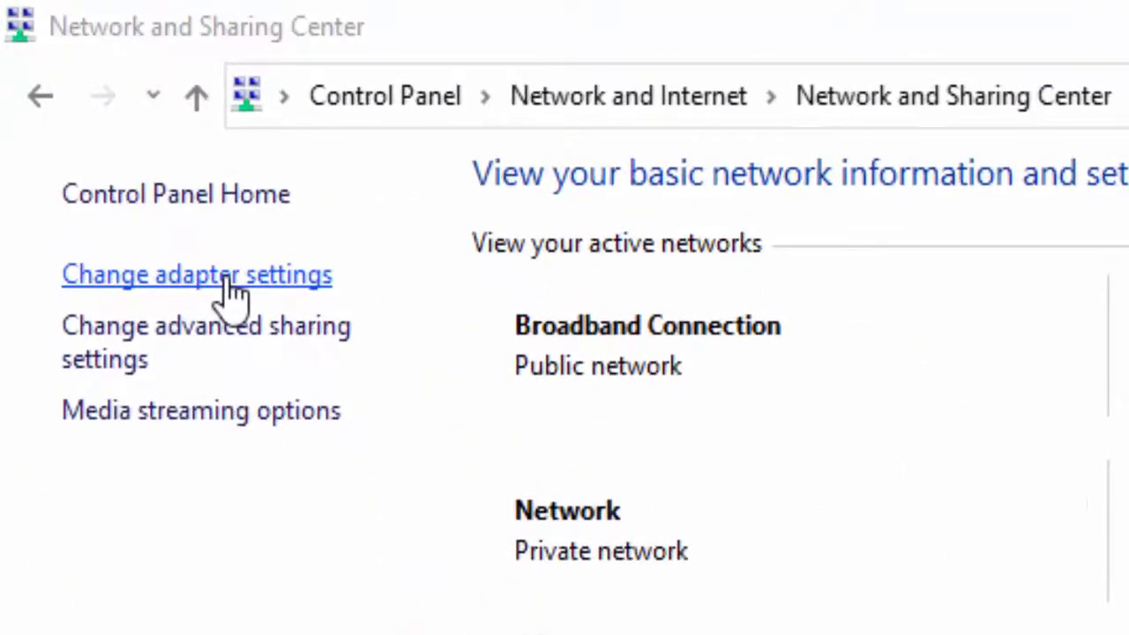
pyautogui.click(197, 275)
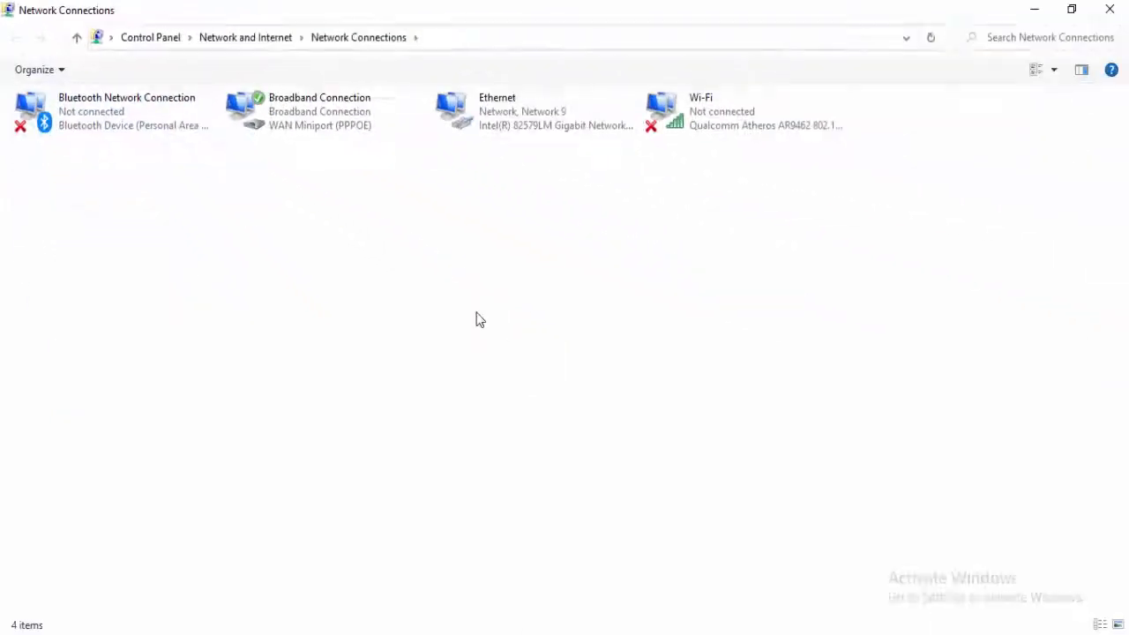
pyautogui.moveTo(302, 237)
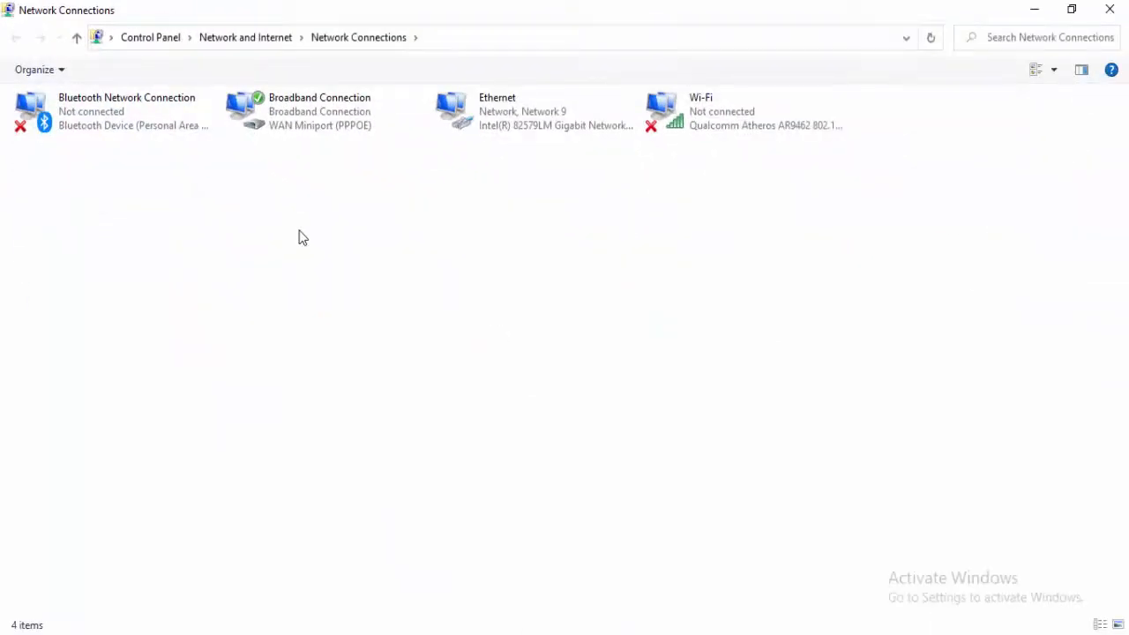
pyautogui.click(319, 111)
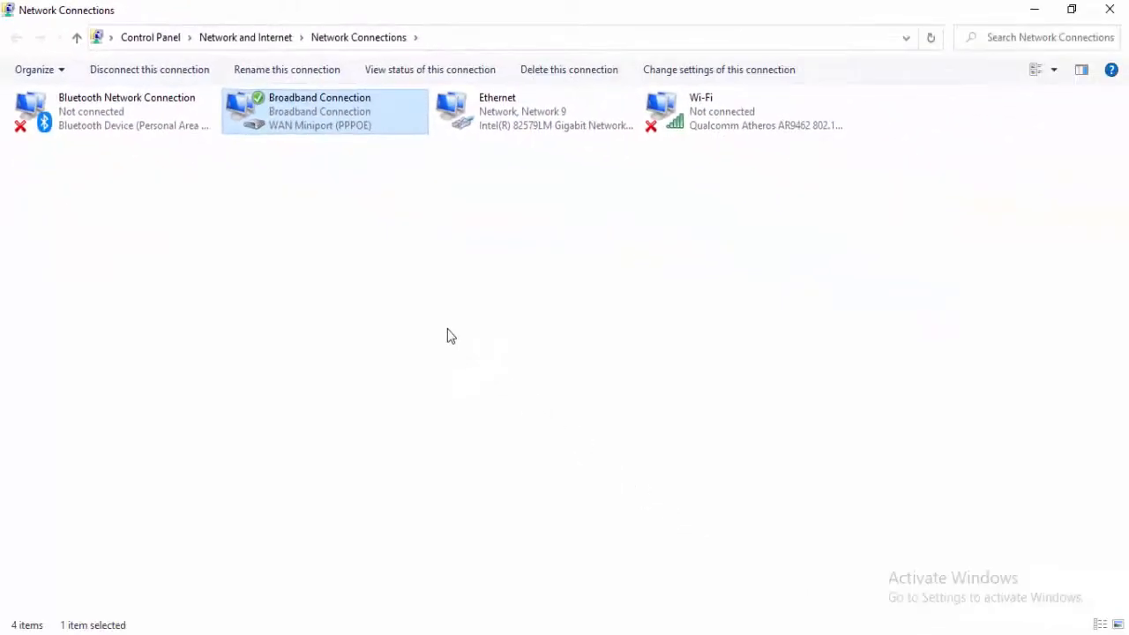
pyautogui.doubleClick(319, 111)
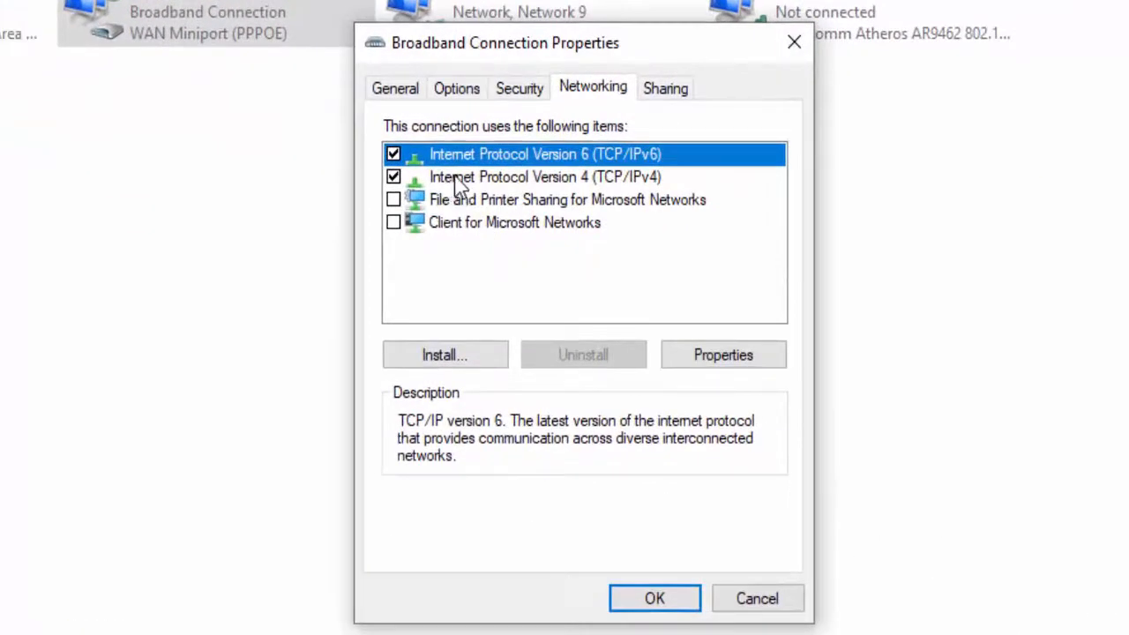
# - Enter manual IPv4 DNS servers 8.8.8.8 and 8.8.4.4 for Broadband Connection
pyautogui.click(519, 177)
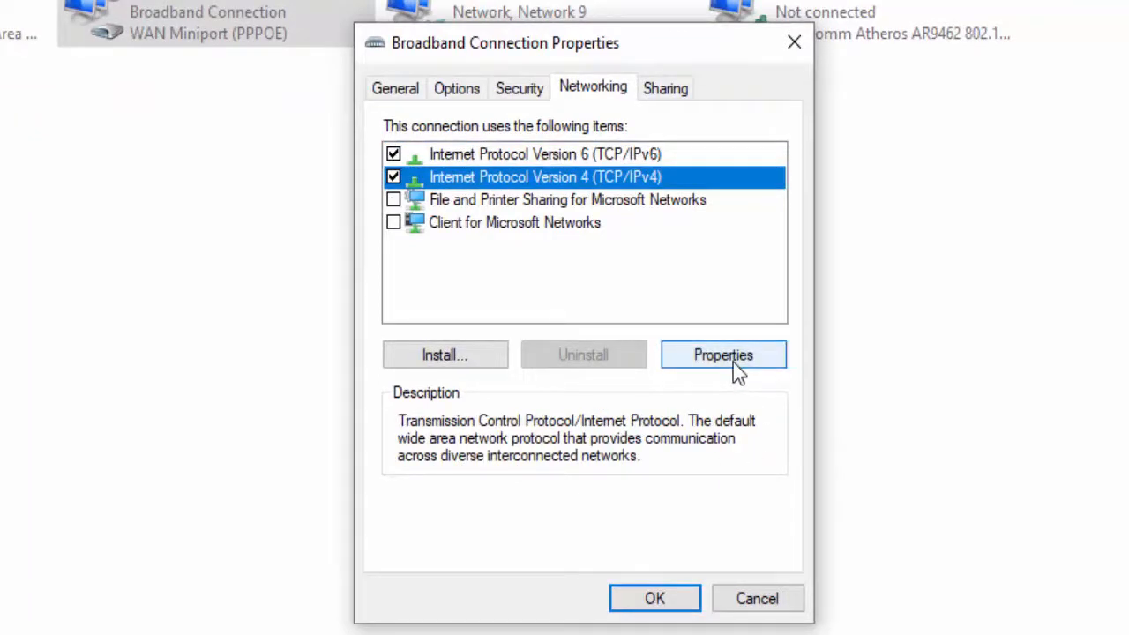
pyautogui.click(723, 353)
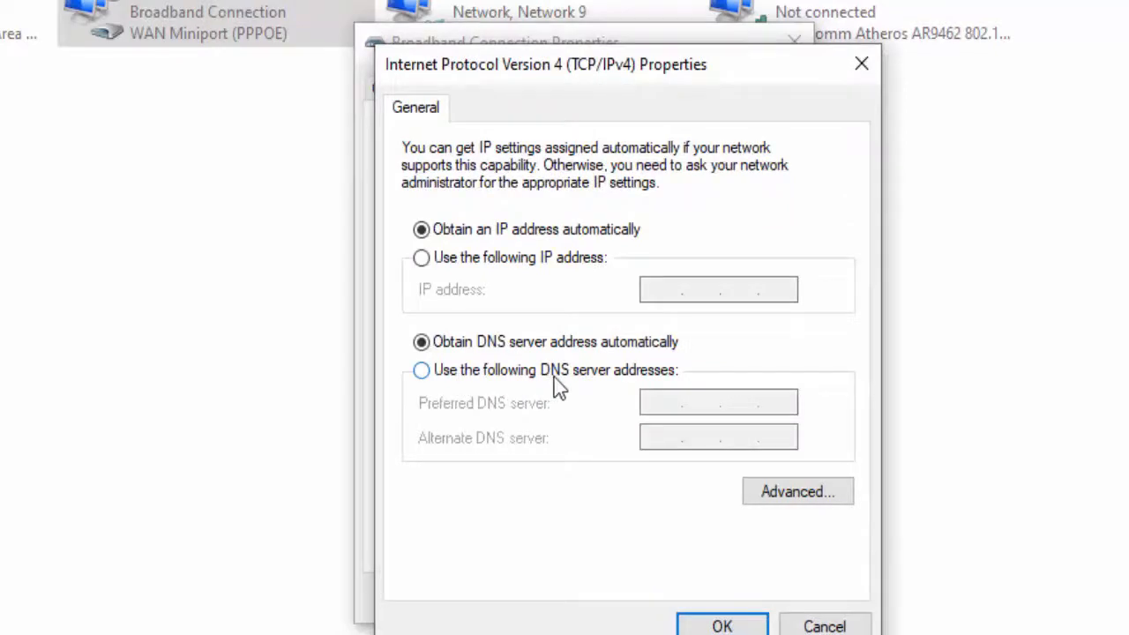
pyautogui.click(420, 369)
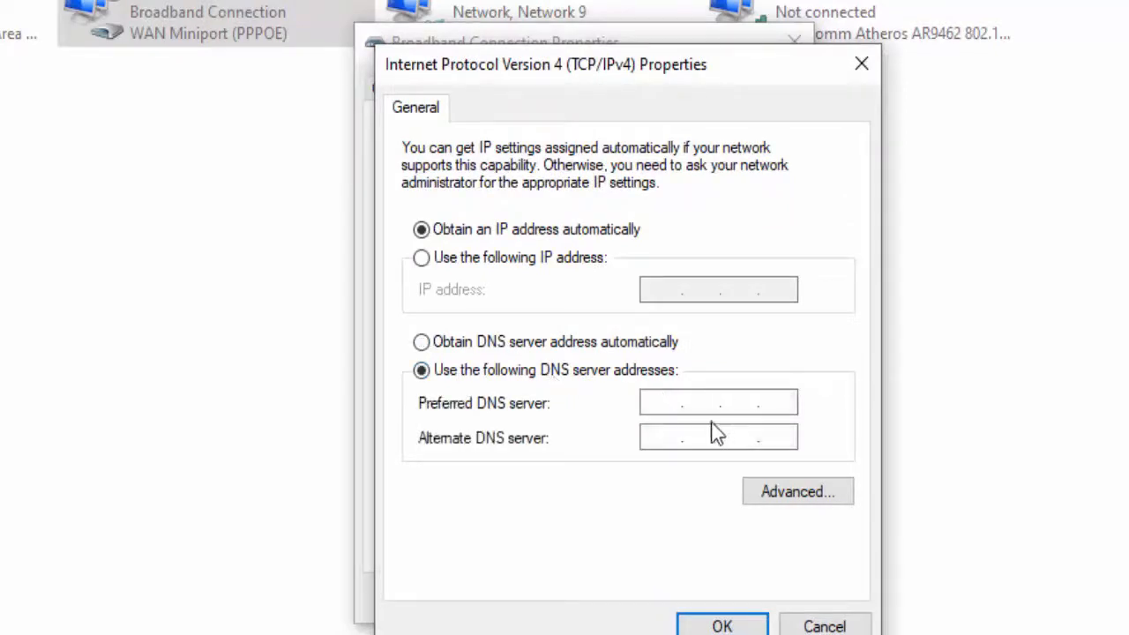
pyautogui.write('8.8.8.')
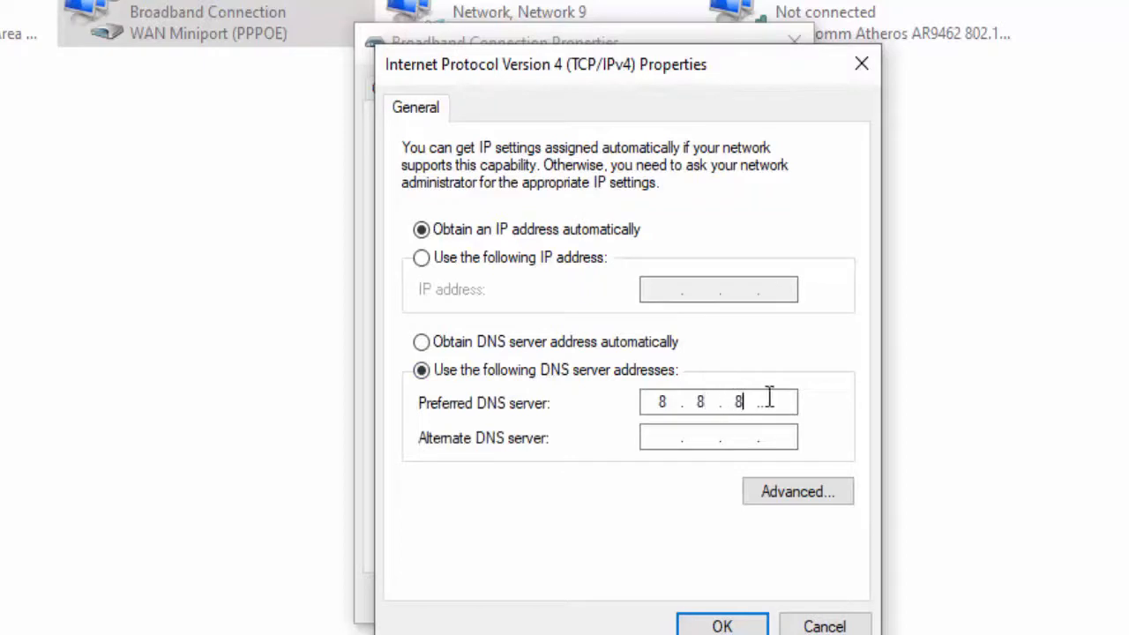
pyautogui.write('8')
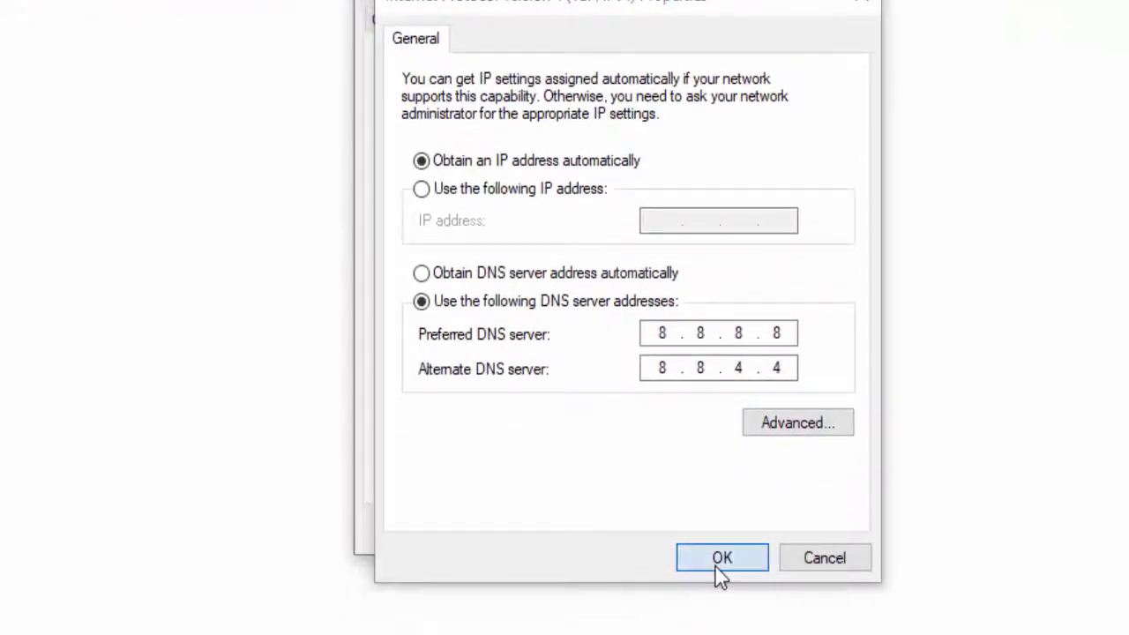
# - Save the new DNS settings, dismiss the notice, and close Network and Sharing Center
pyautogui.click(720, 557)
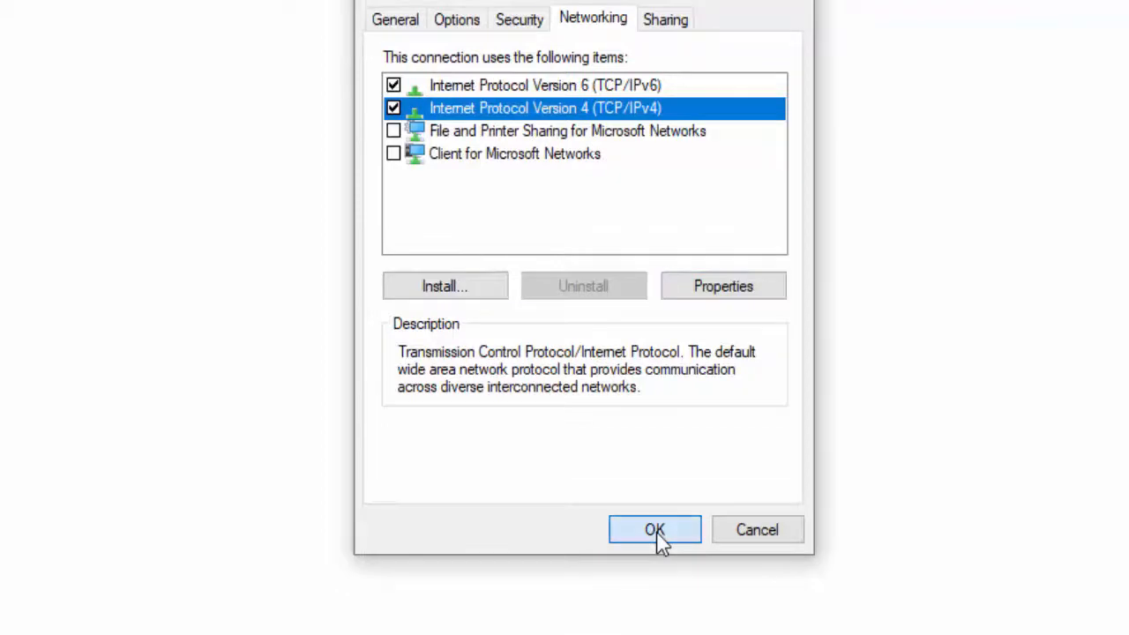
pyautogui.click(653, 529)
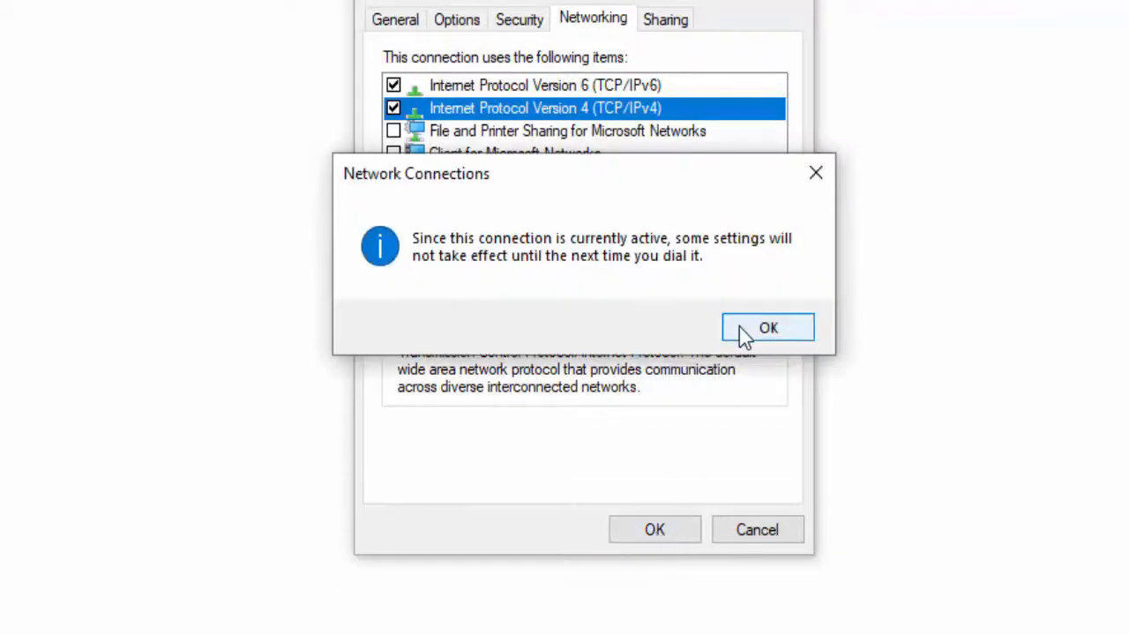
pyautogui.click(768, 327)
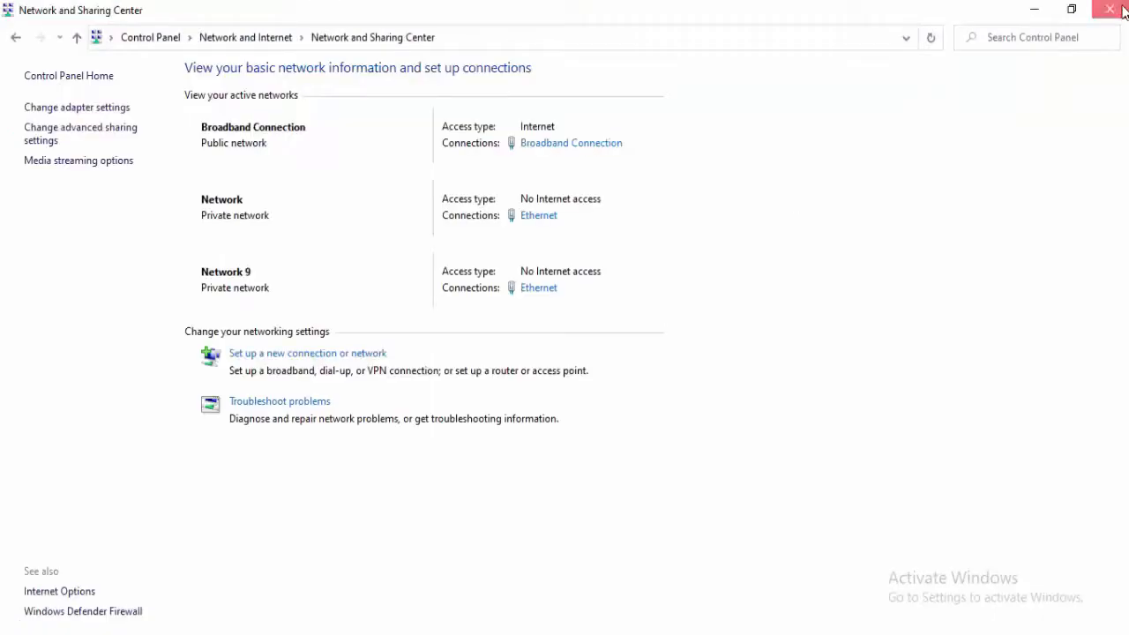
pyautogui.click(1110, 10)
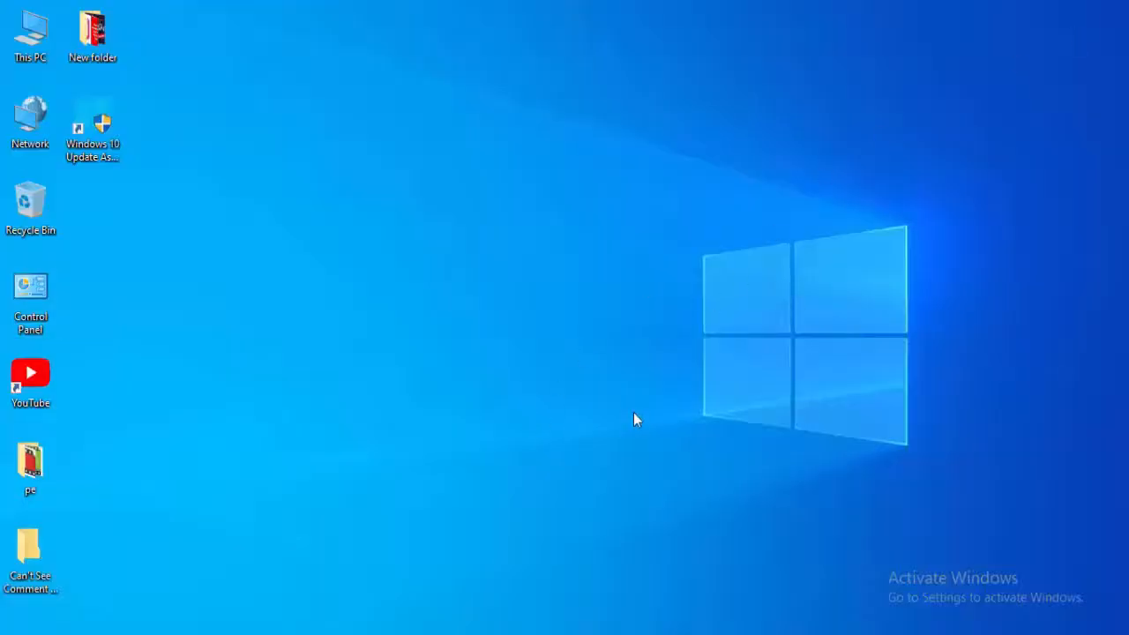